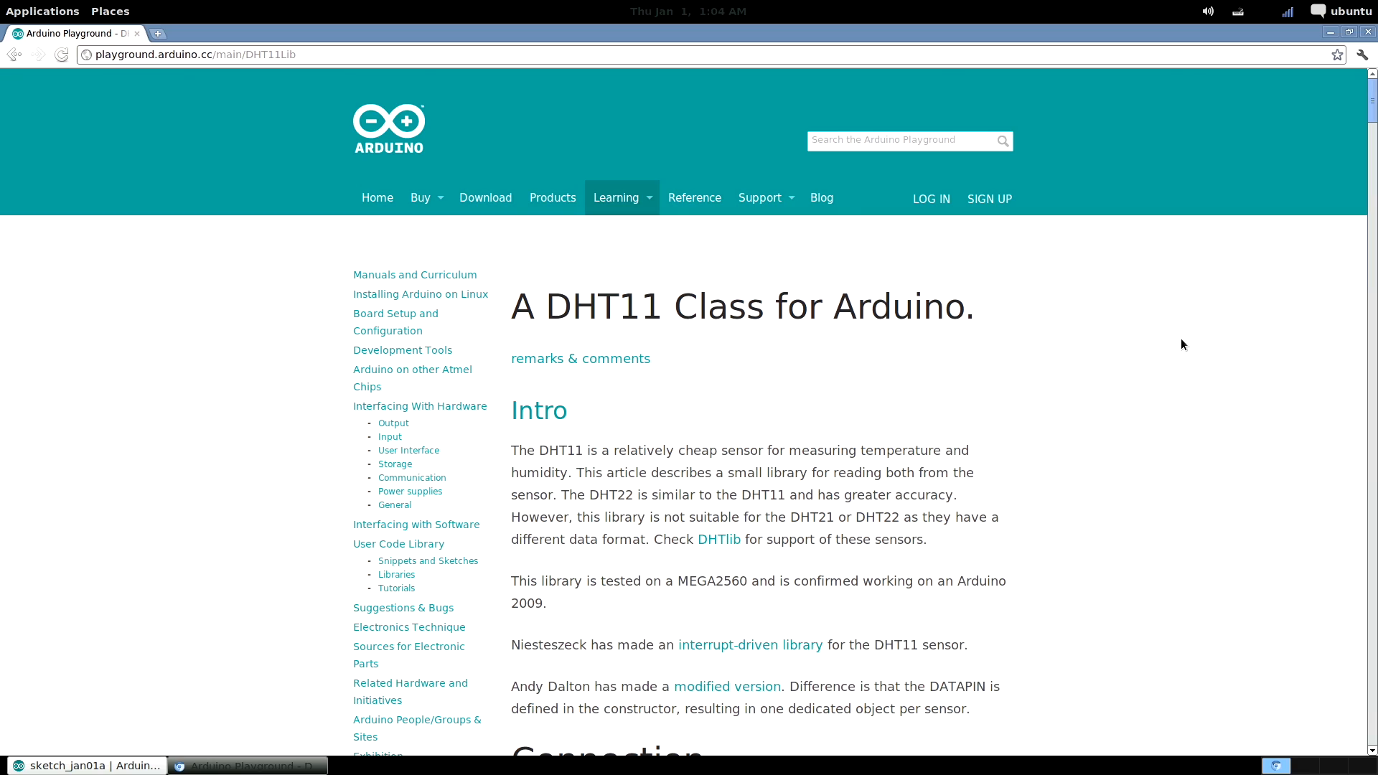
Scroll to dht11.h, show its plain-text source and select all of it for copying
scroll("down", 3)
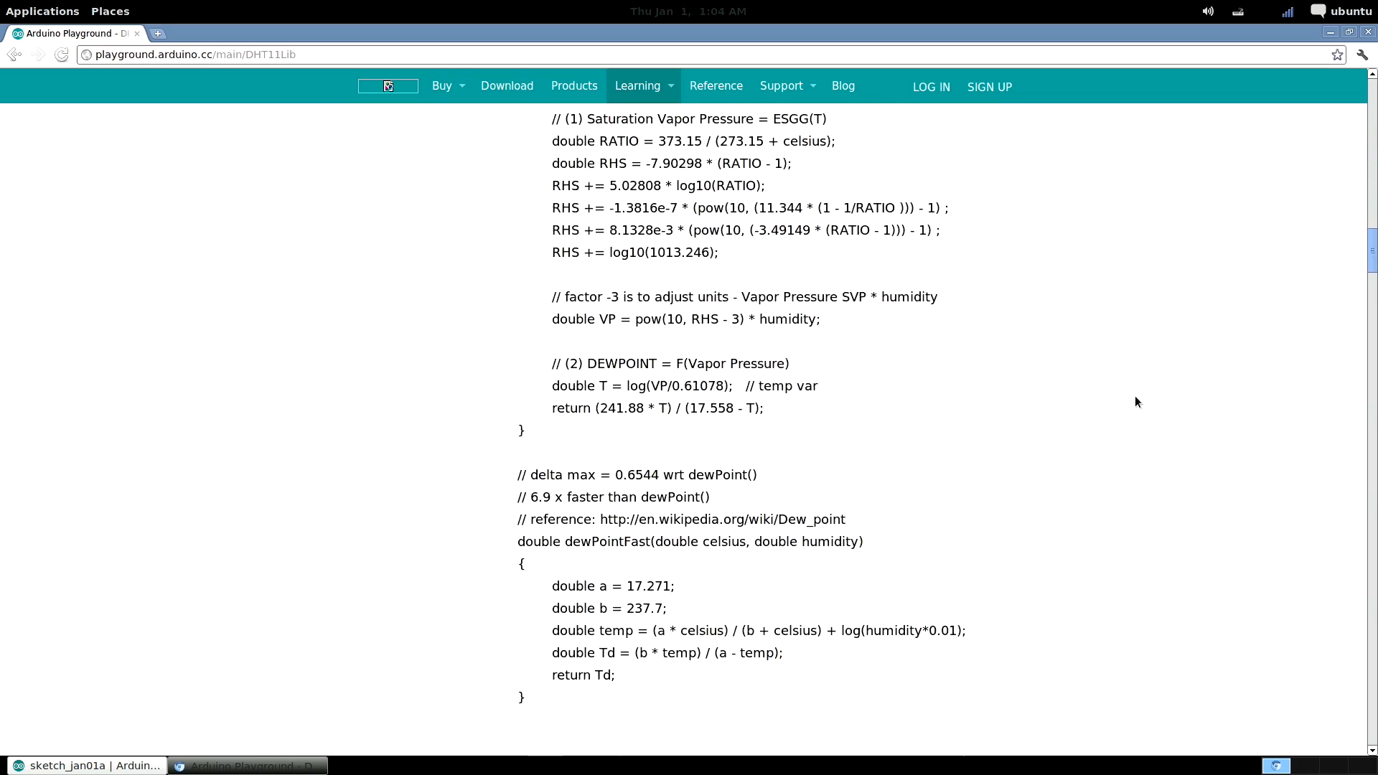
scroll("down", 3)
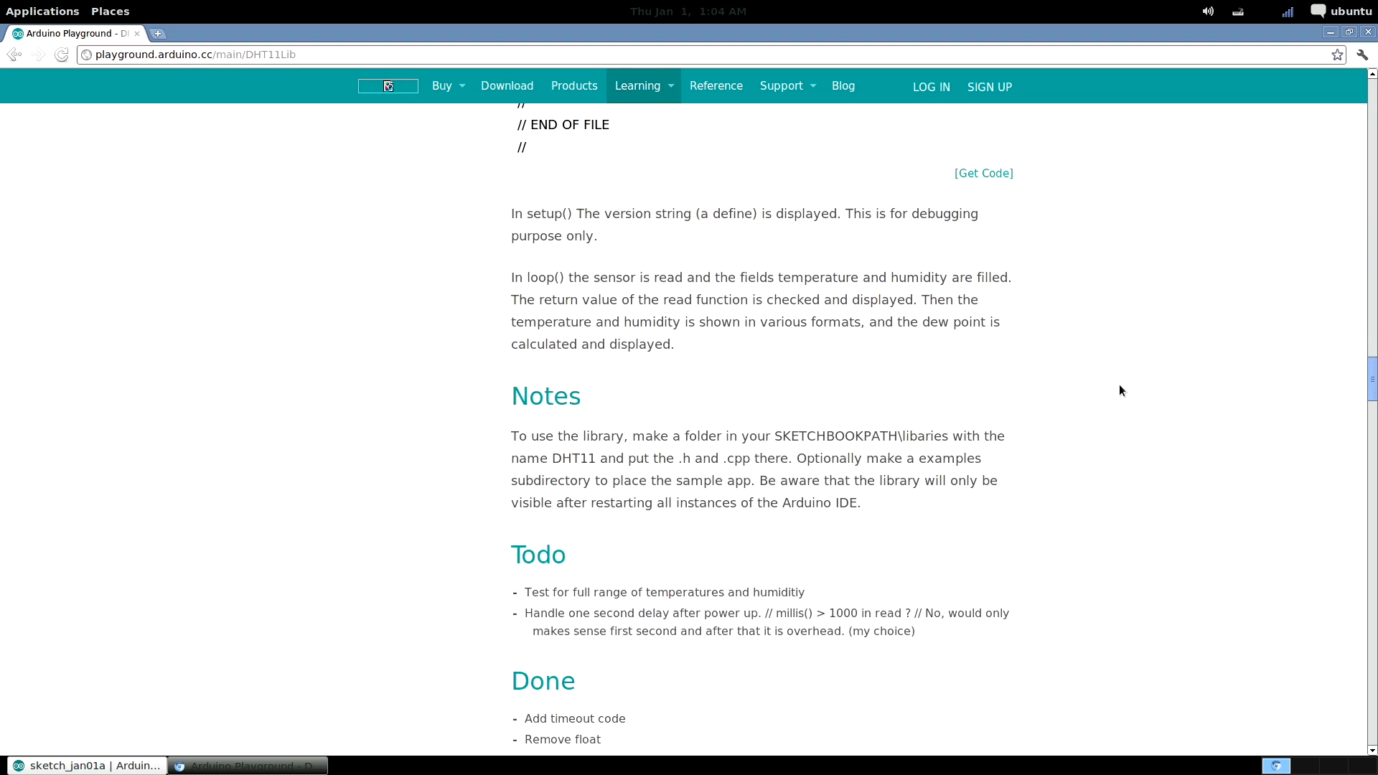
scroll("down", 3)
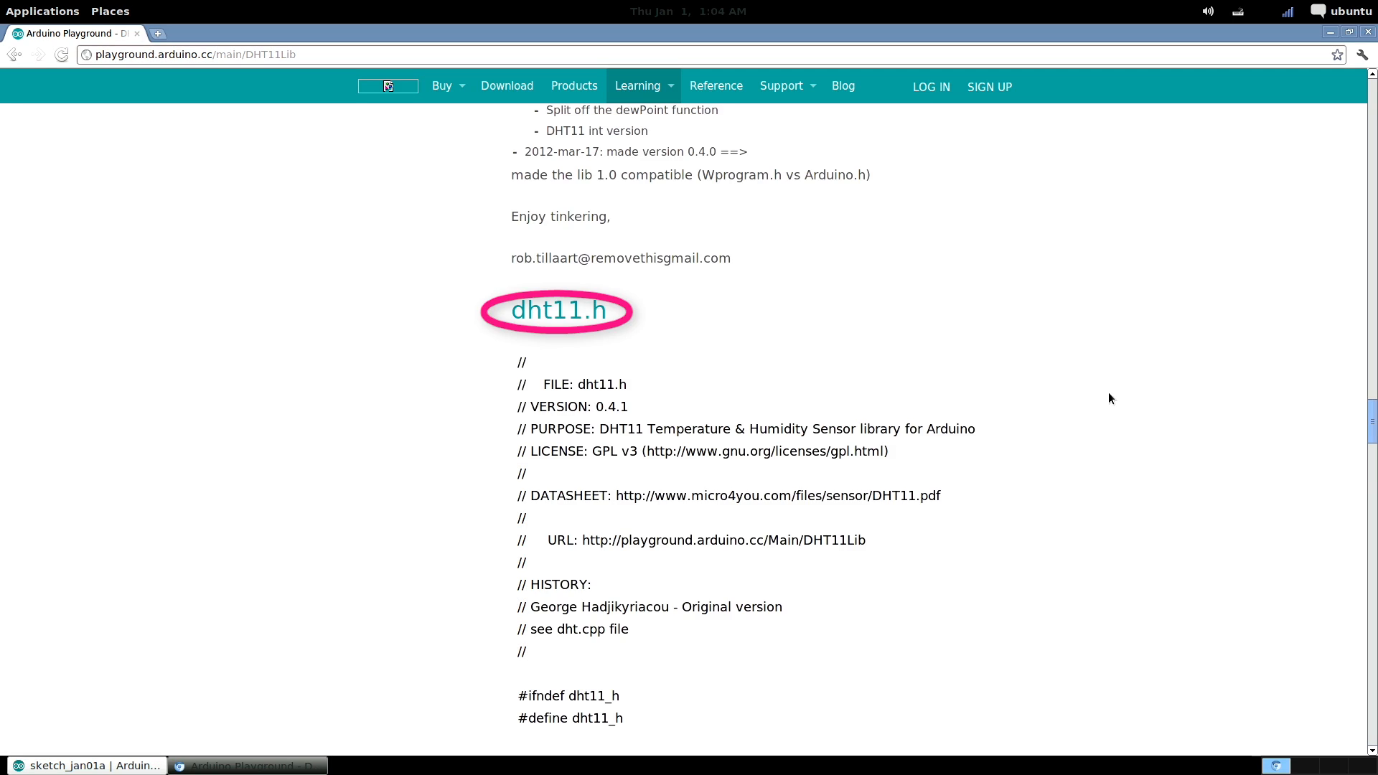
scroll("down", 3)
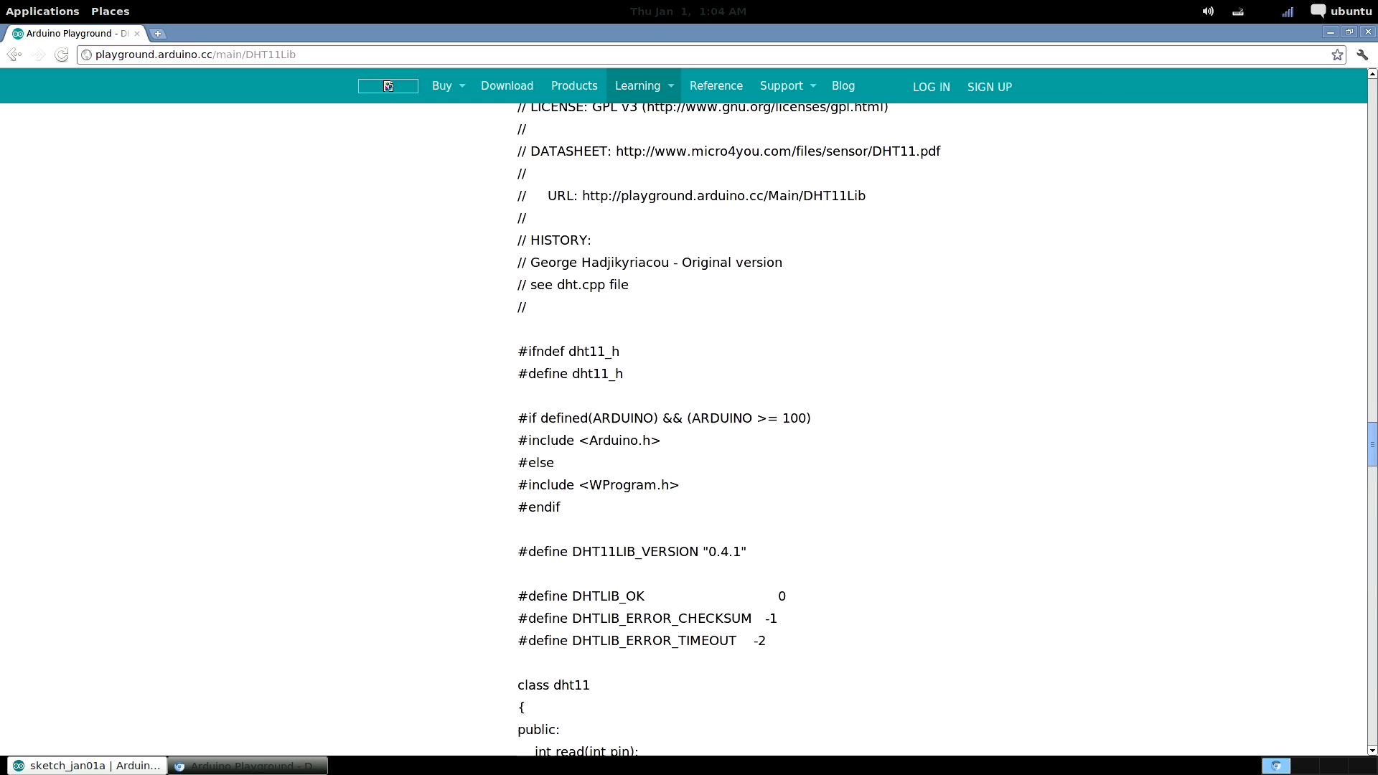
scroll("down", 3)
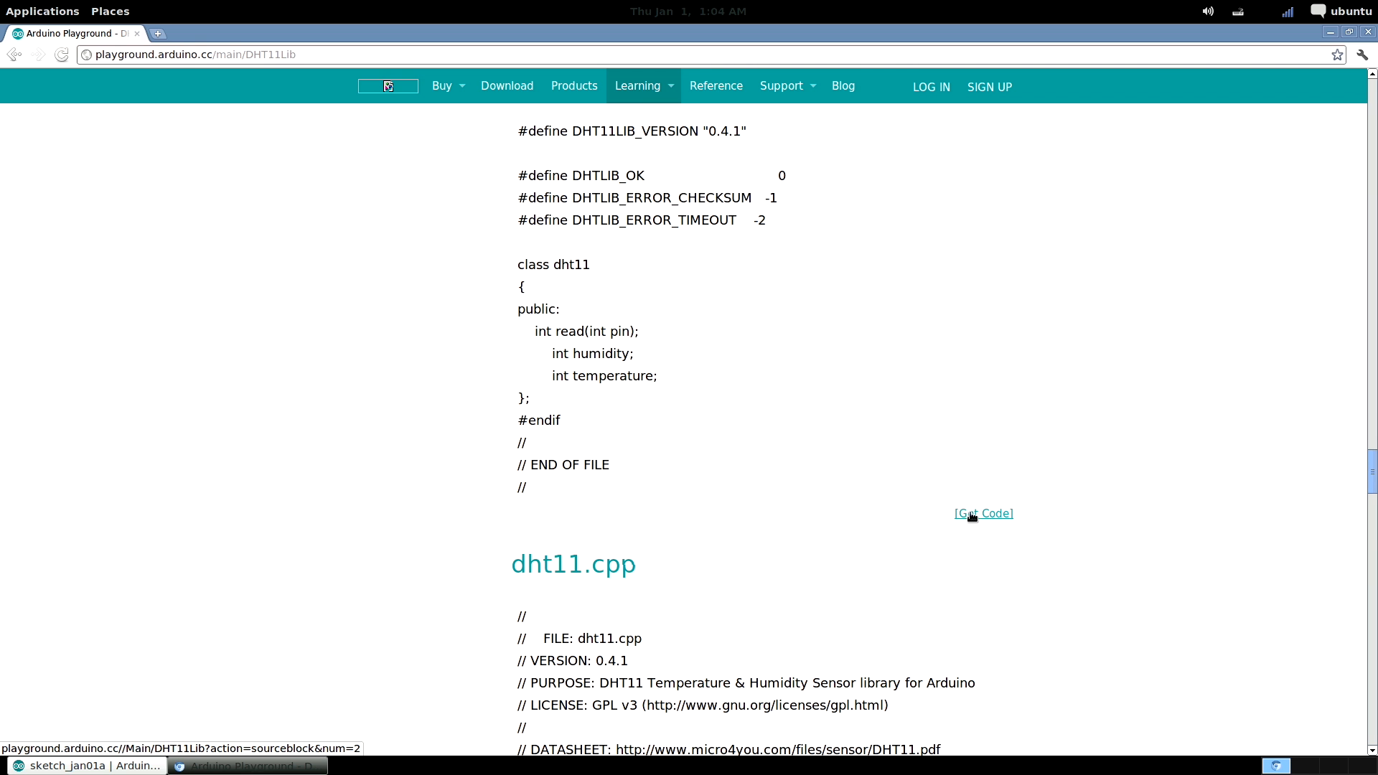
left_click(984, 512)
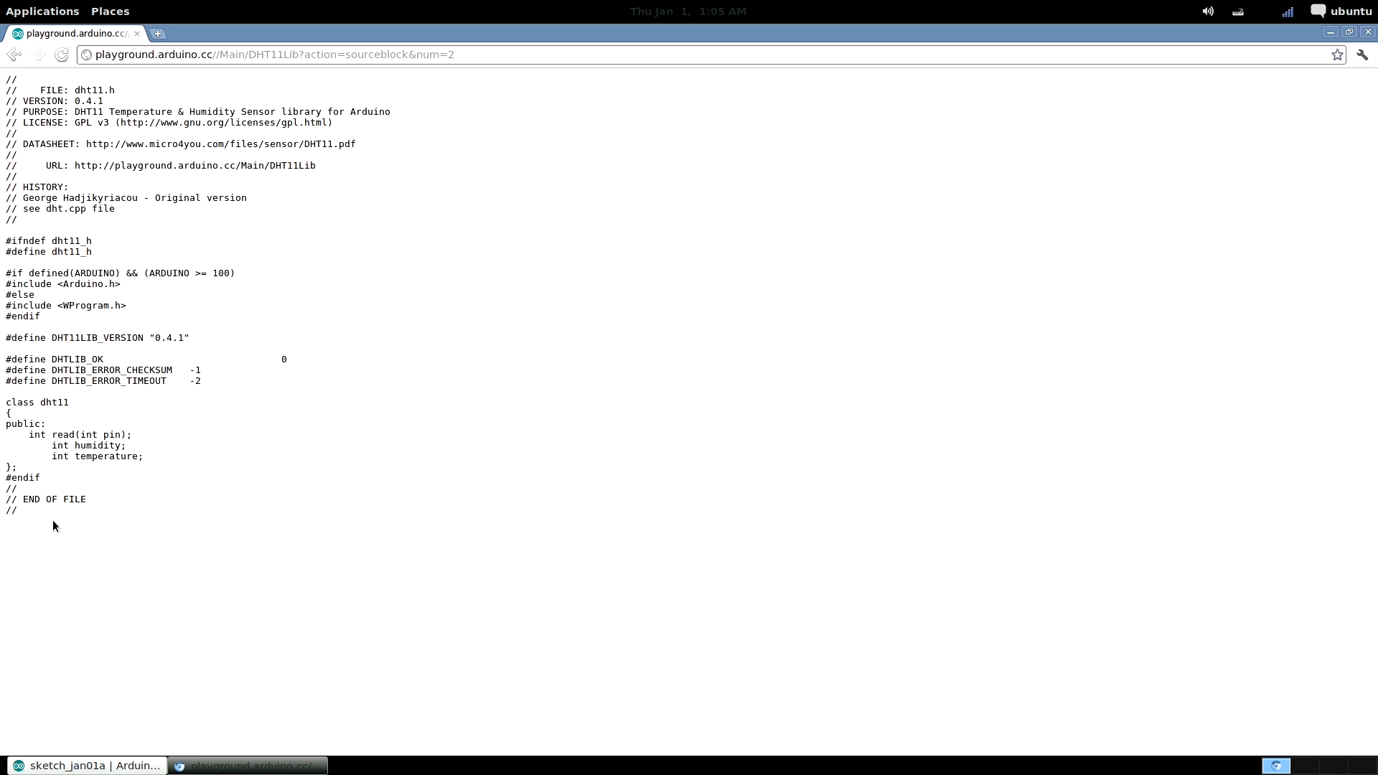
key("ctrl+a")
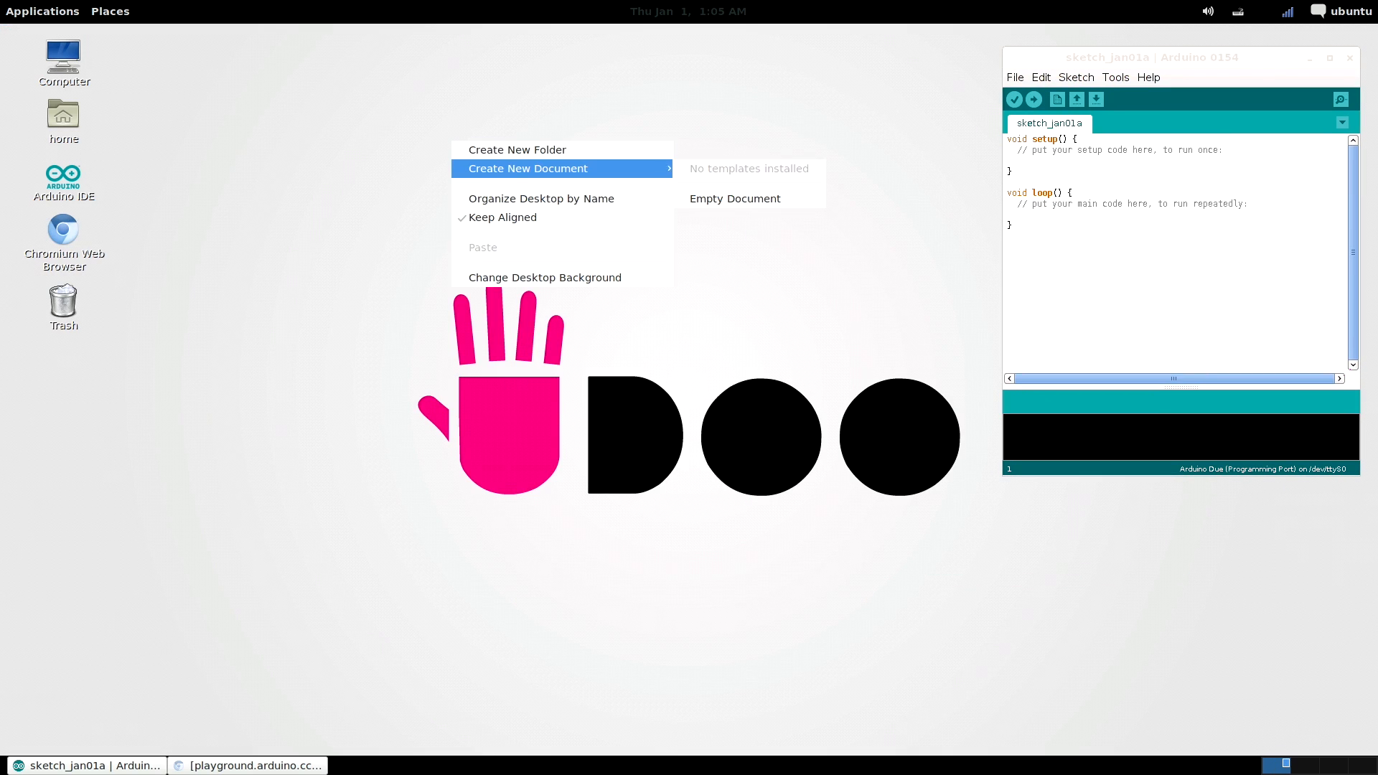
Create dht11.h on the desktop, fill it with the copied header in gedit, save and close it
left_click(735, 198)
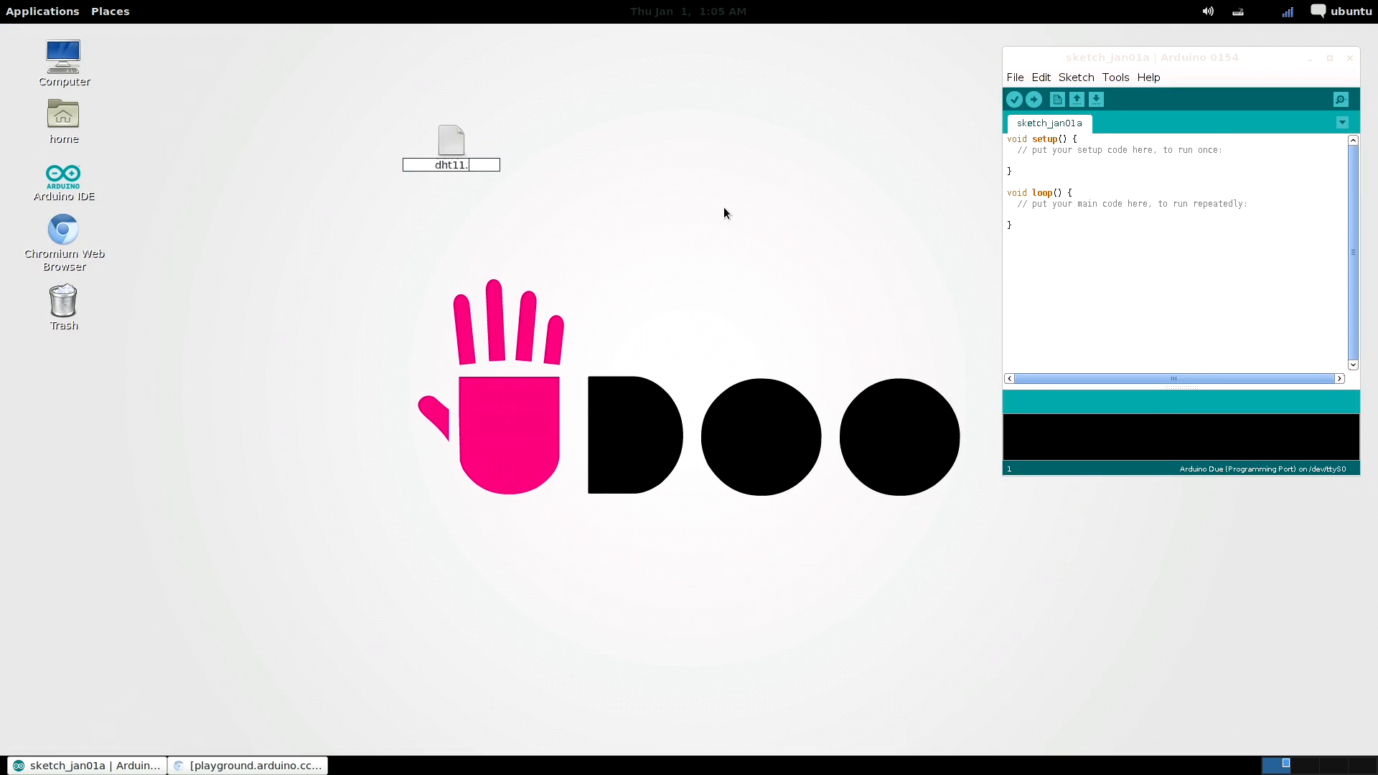
double_click(451, 141)
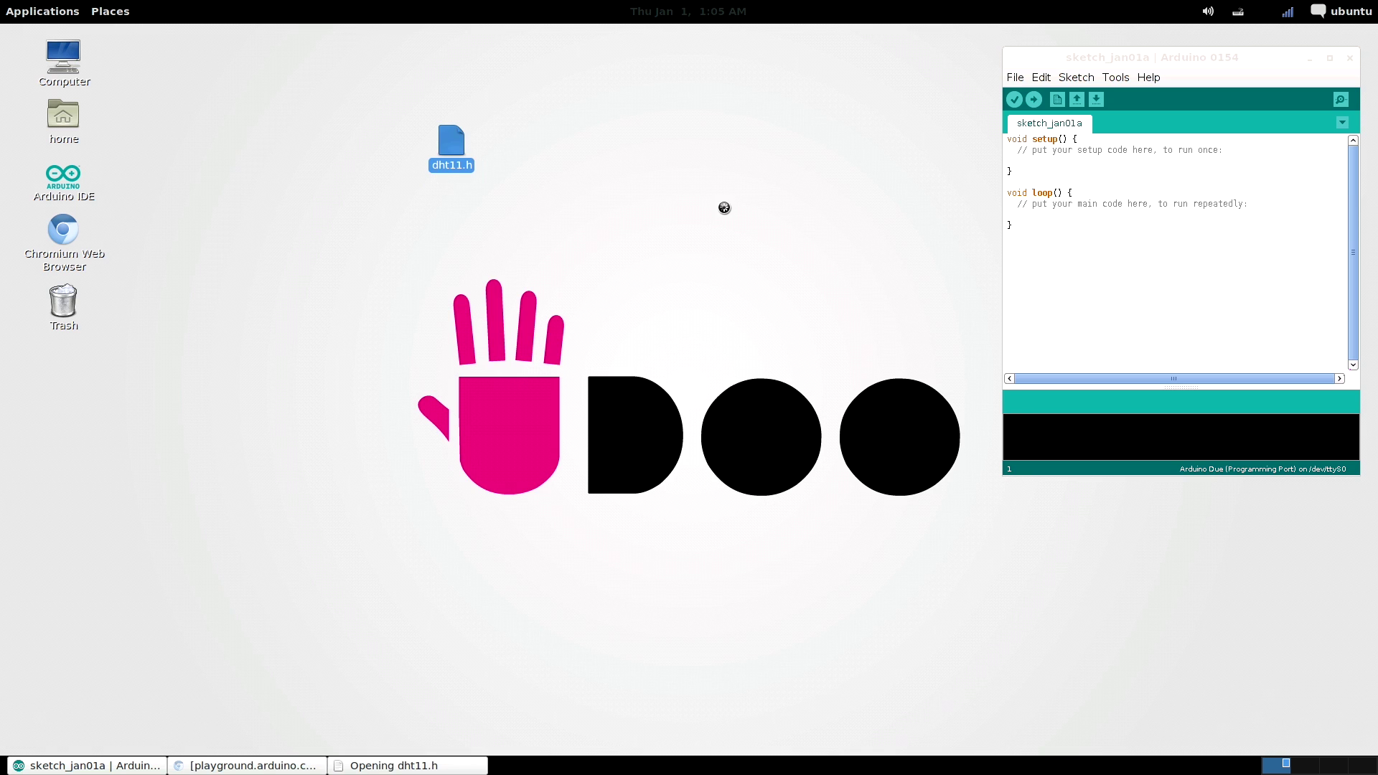
double_click(451, 140)
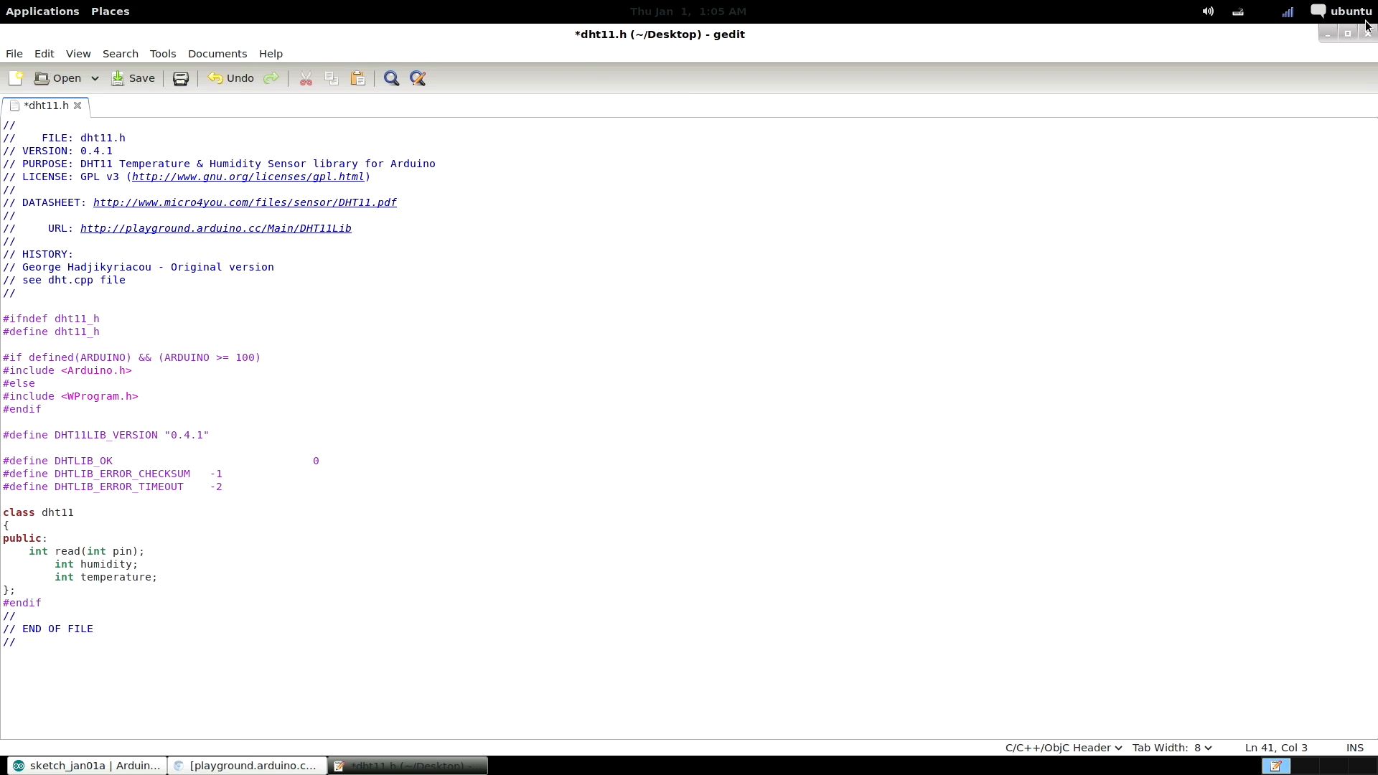
left_click(132, 78)
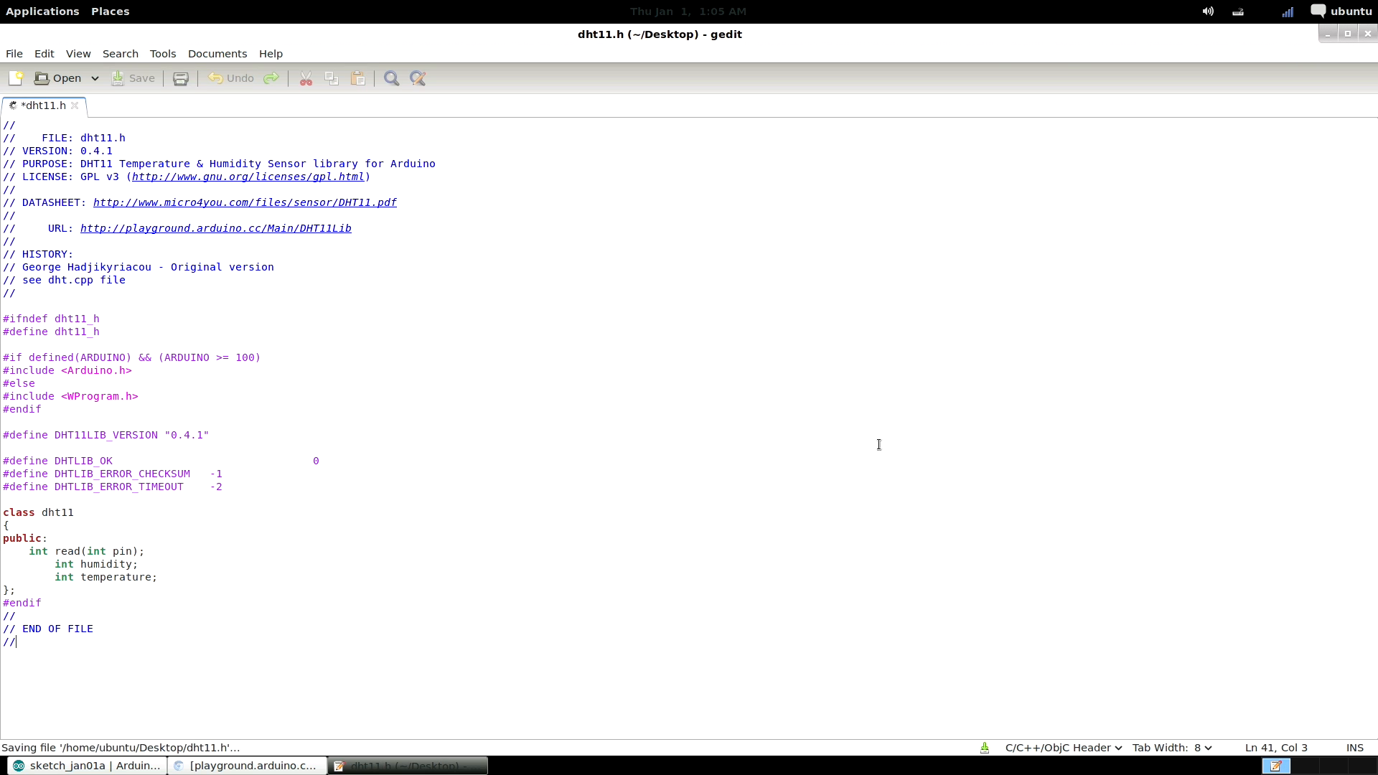
left_click(250, 767)
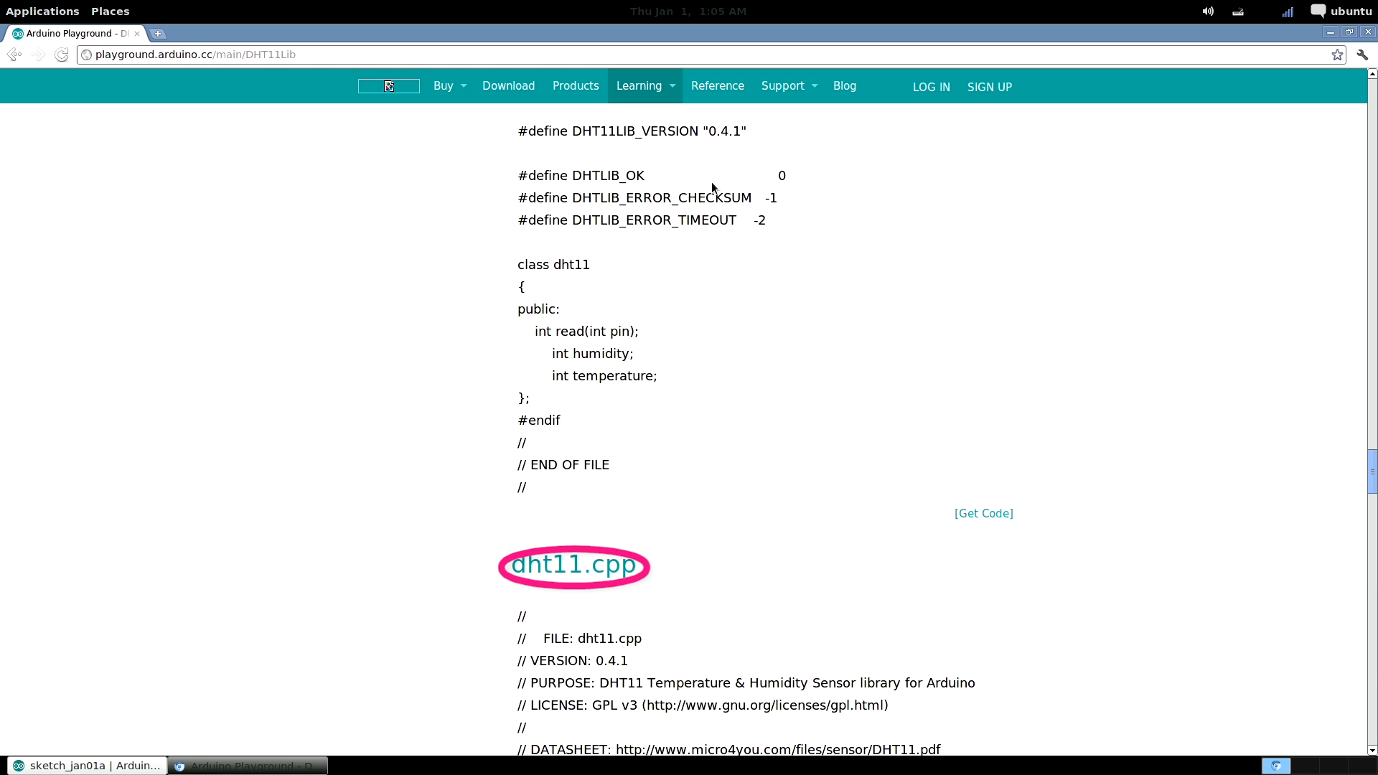
mouse_move(1338, 450)
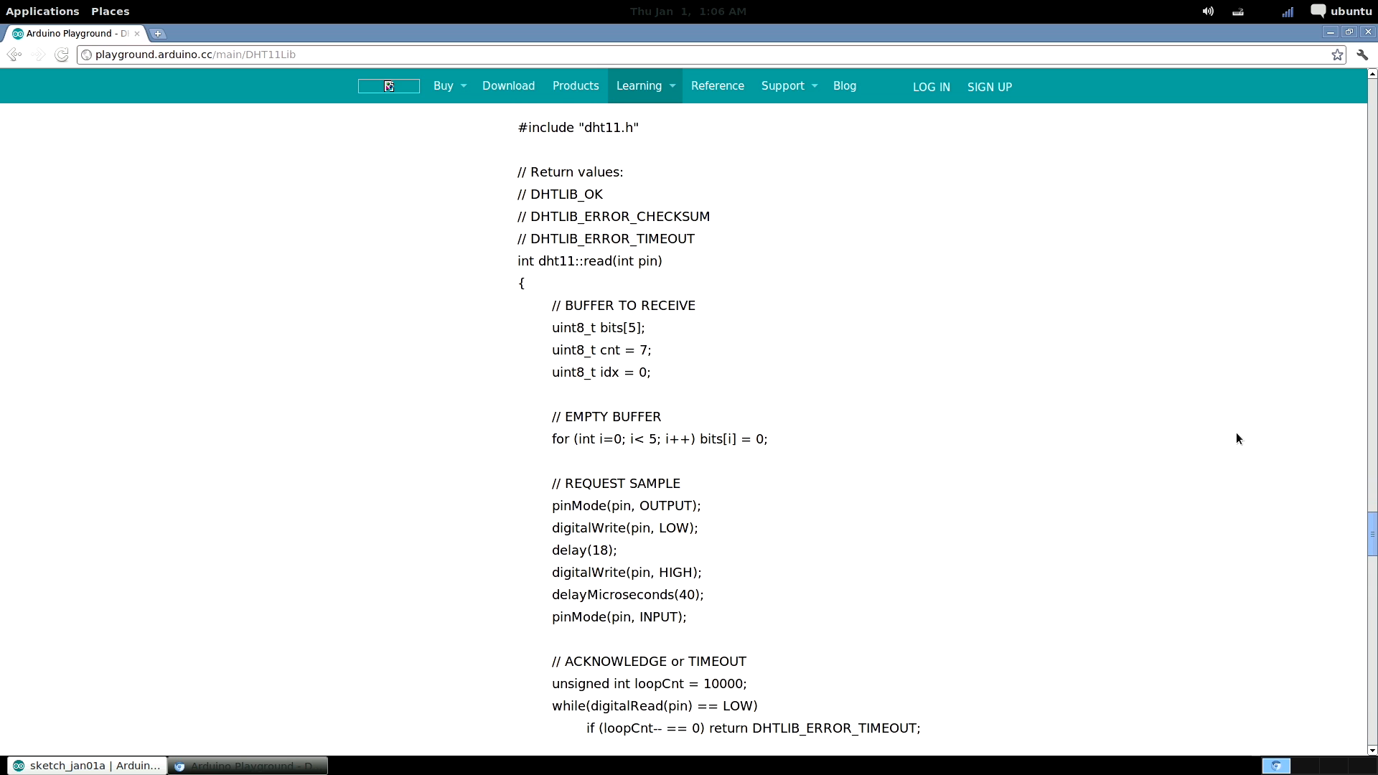
Show the plain-text dht11.cpp source ready for copying
left_click(983, 573)
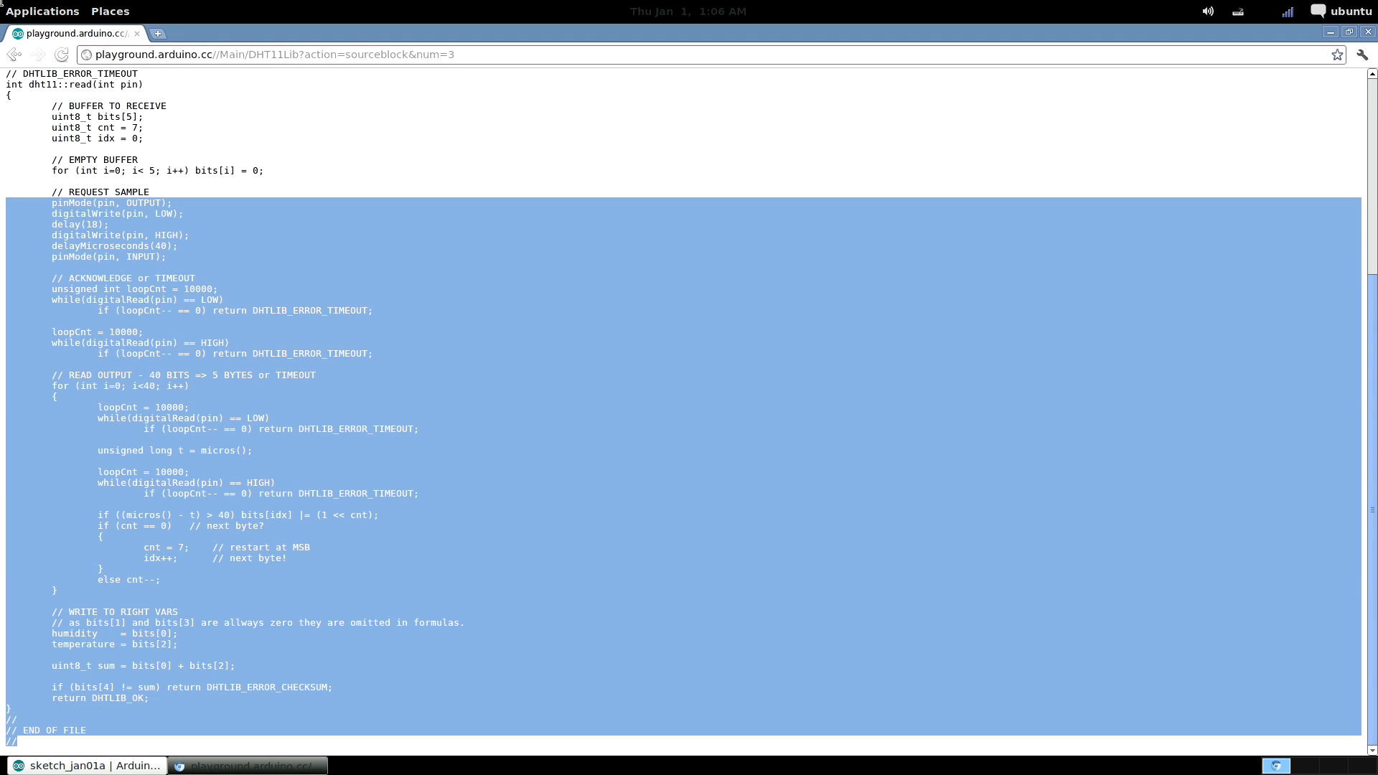
scroll("up", 3)
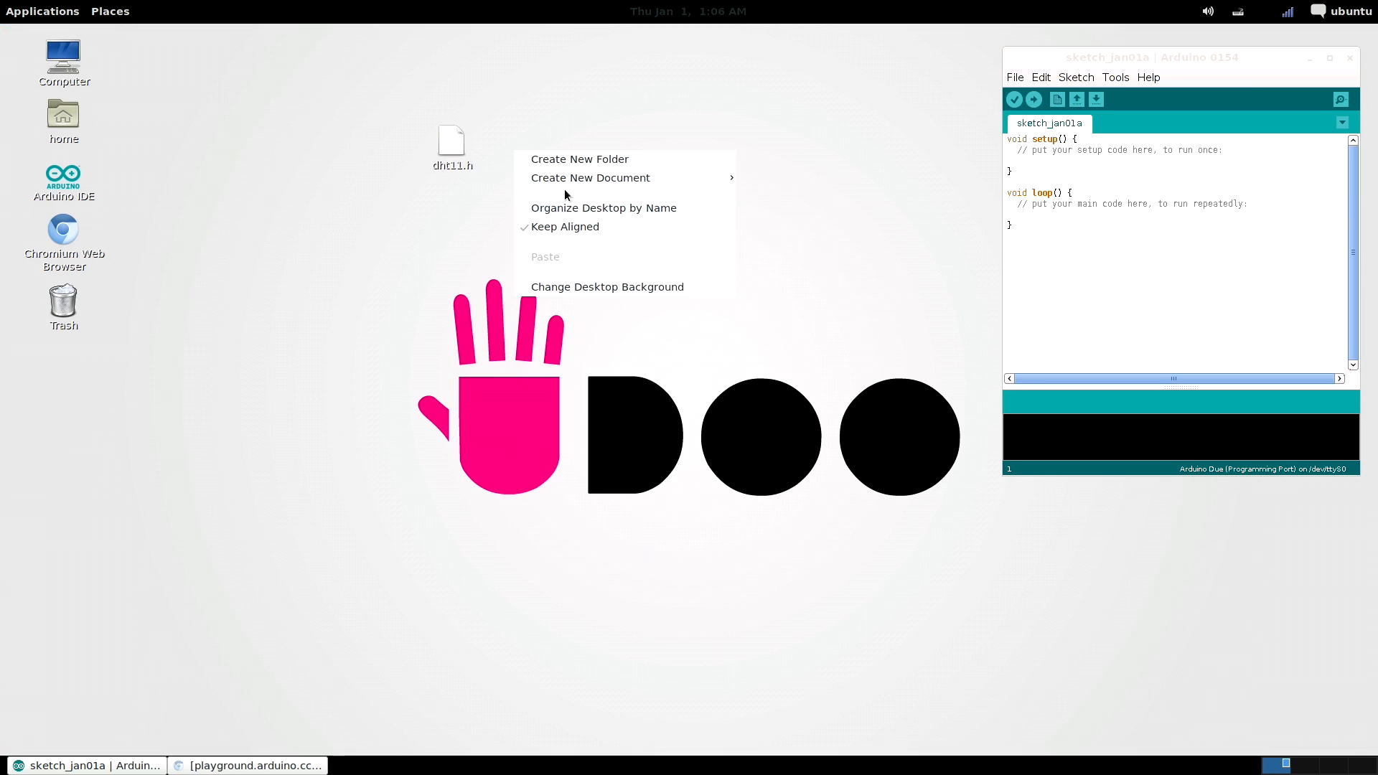
Create dht11.cpp on the desktop with the copied library source and save it
left_click(592, 178)
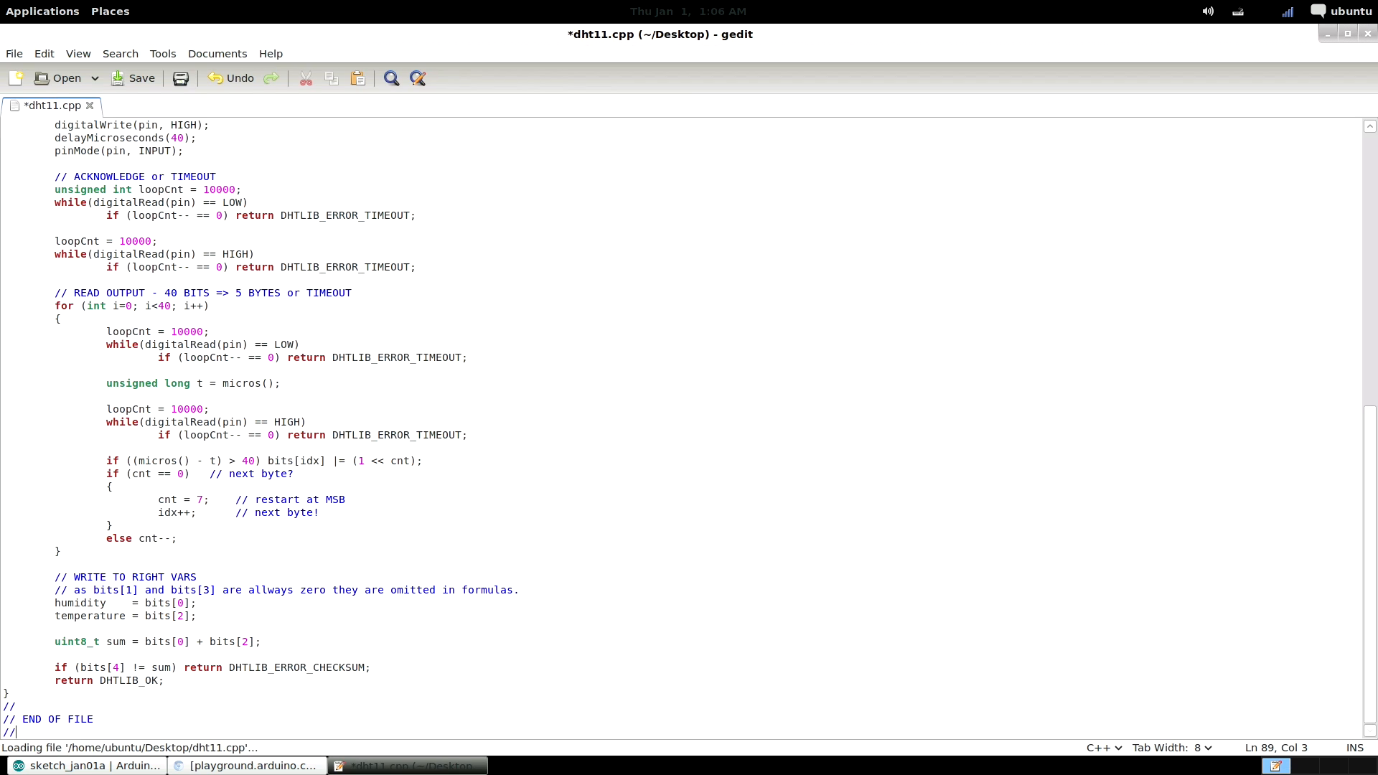
left_click(89, 106)
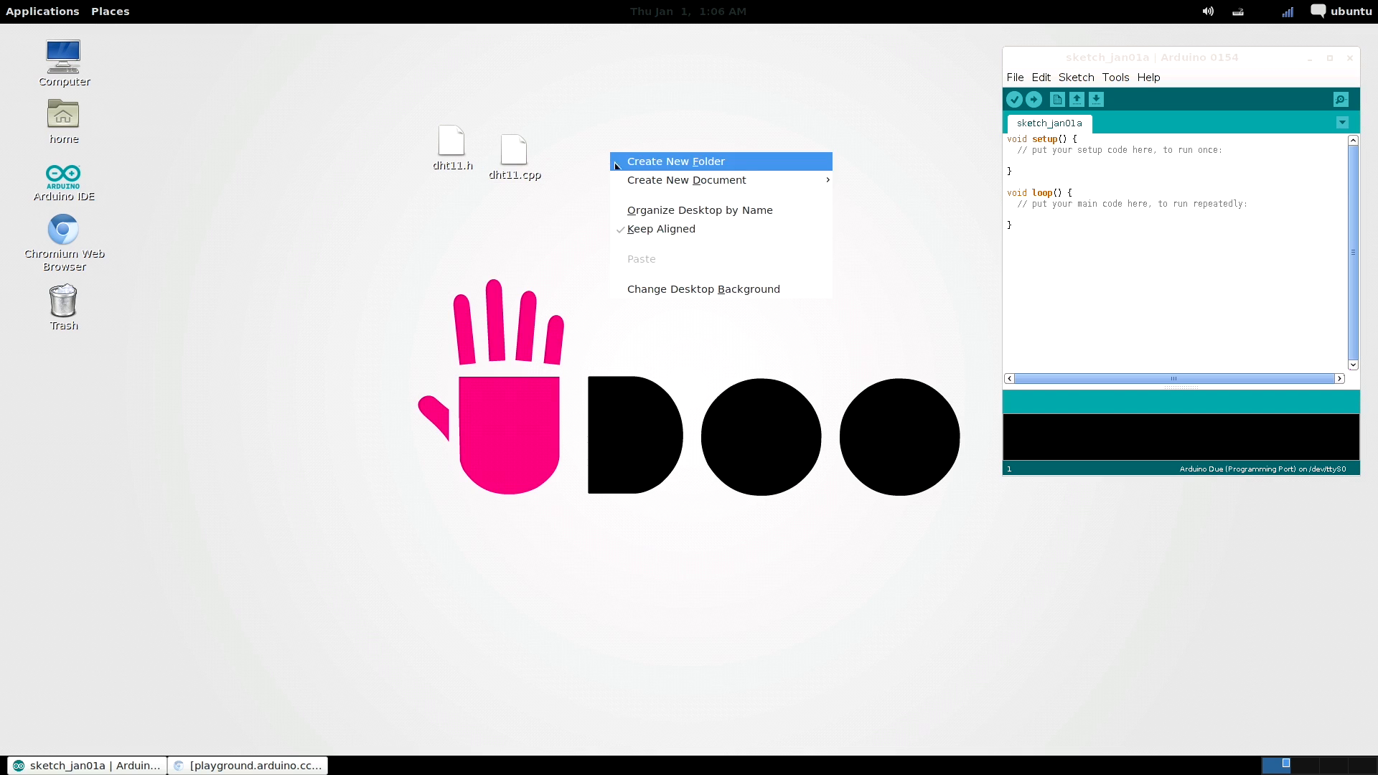
Create a DHT11 folder for both files and move toward Home/Arduino/libraries
left_click(674, 161)
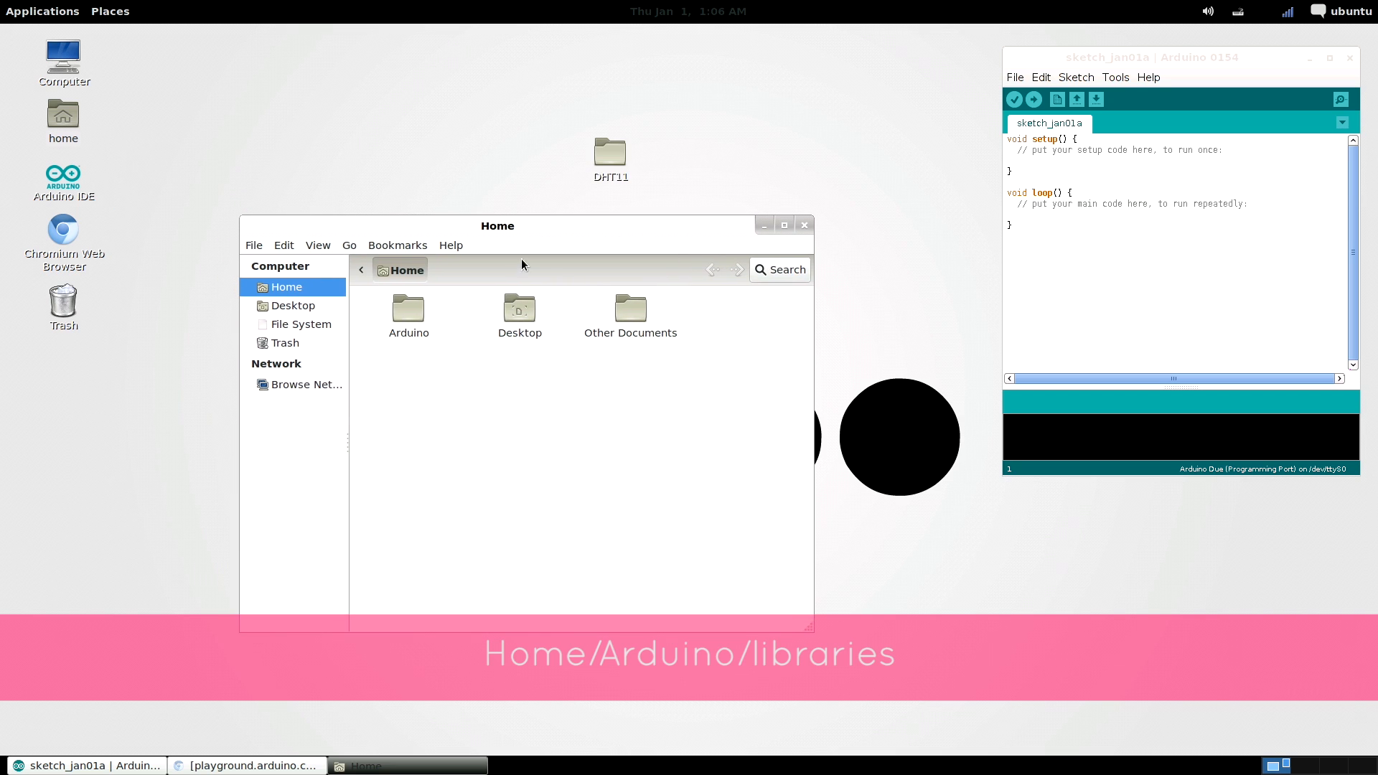
double_click(407, 307)
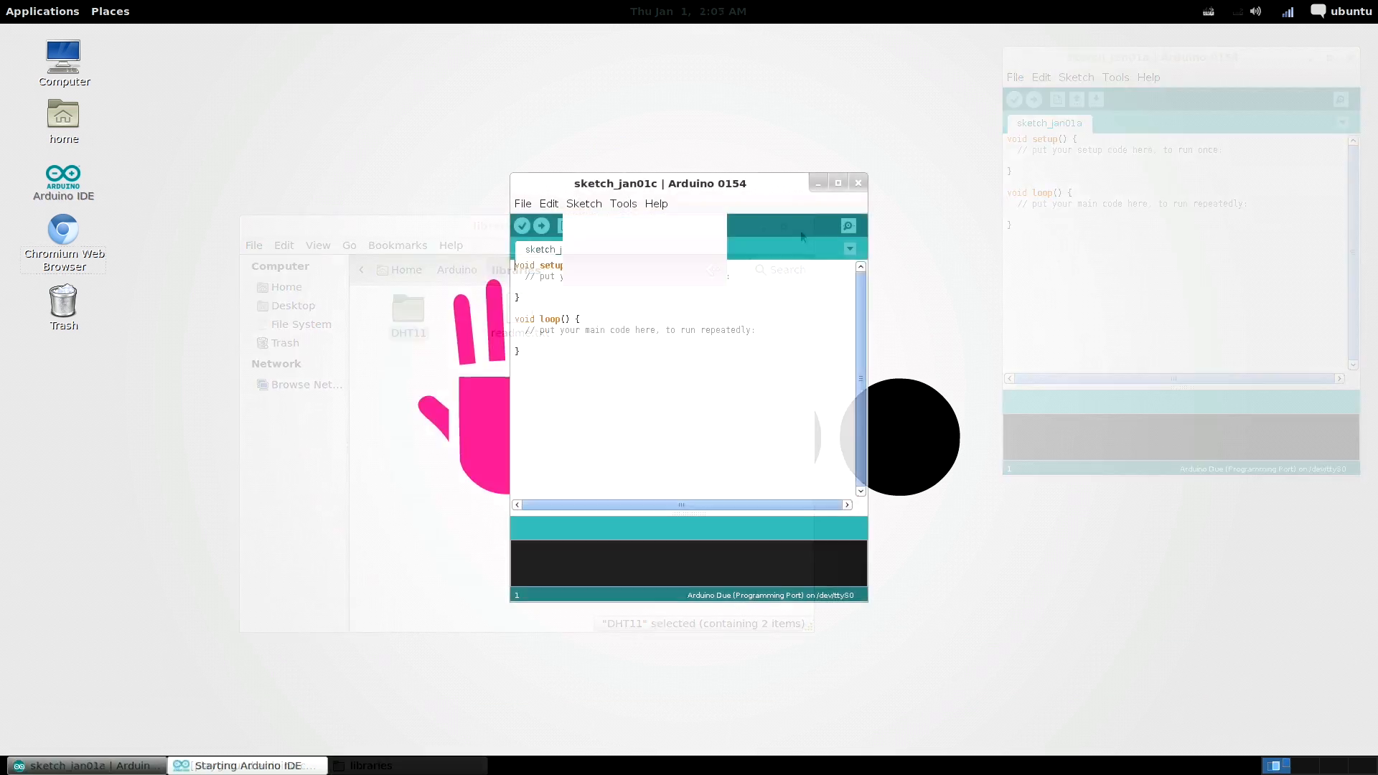
Import the DHT11 library into the sketch and start declaring the dht11 object
left_click(583, 204)
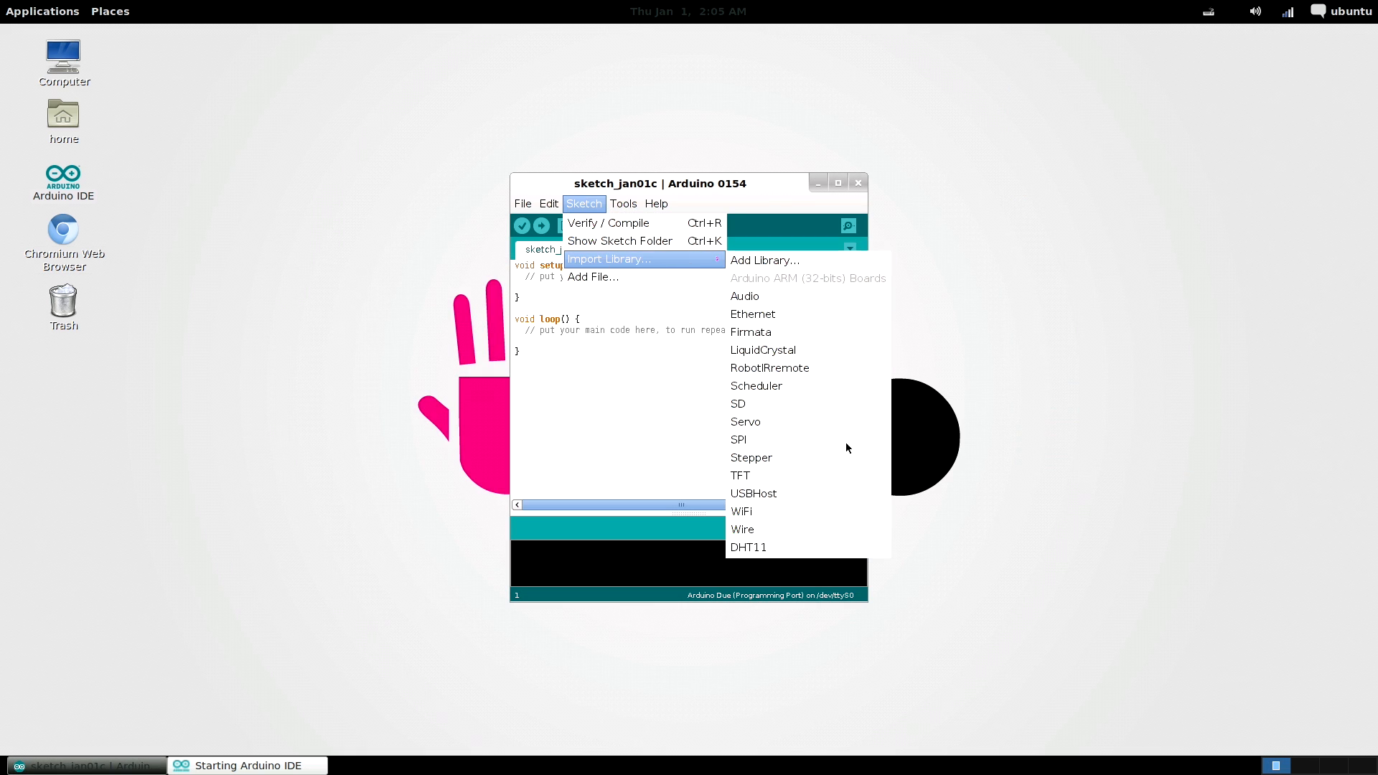
left_click(748, 547)
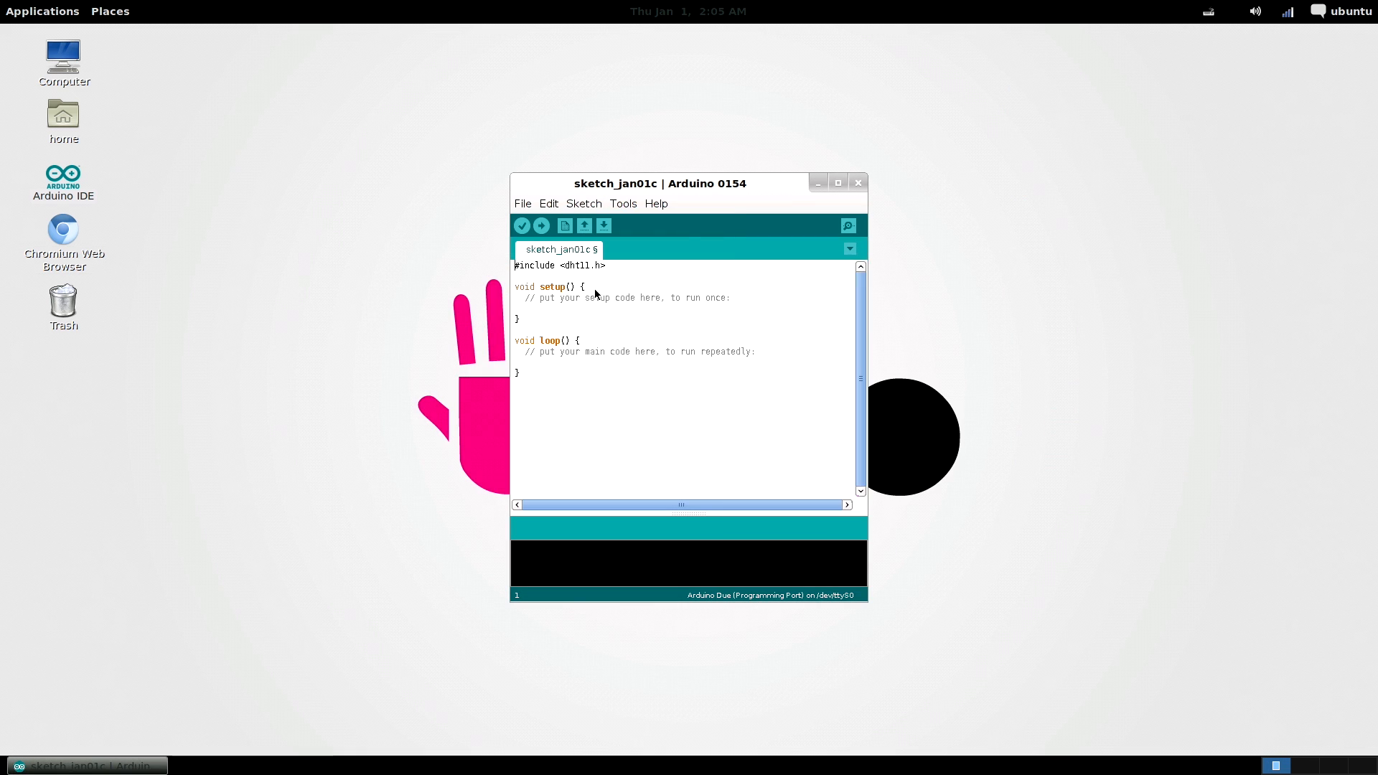
mouse_move(551, 283)
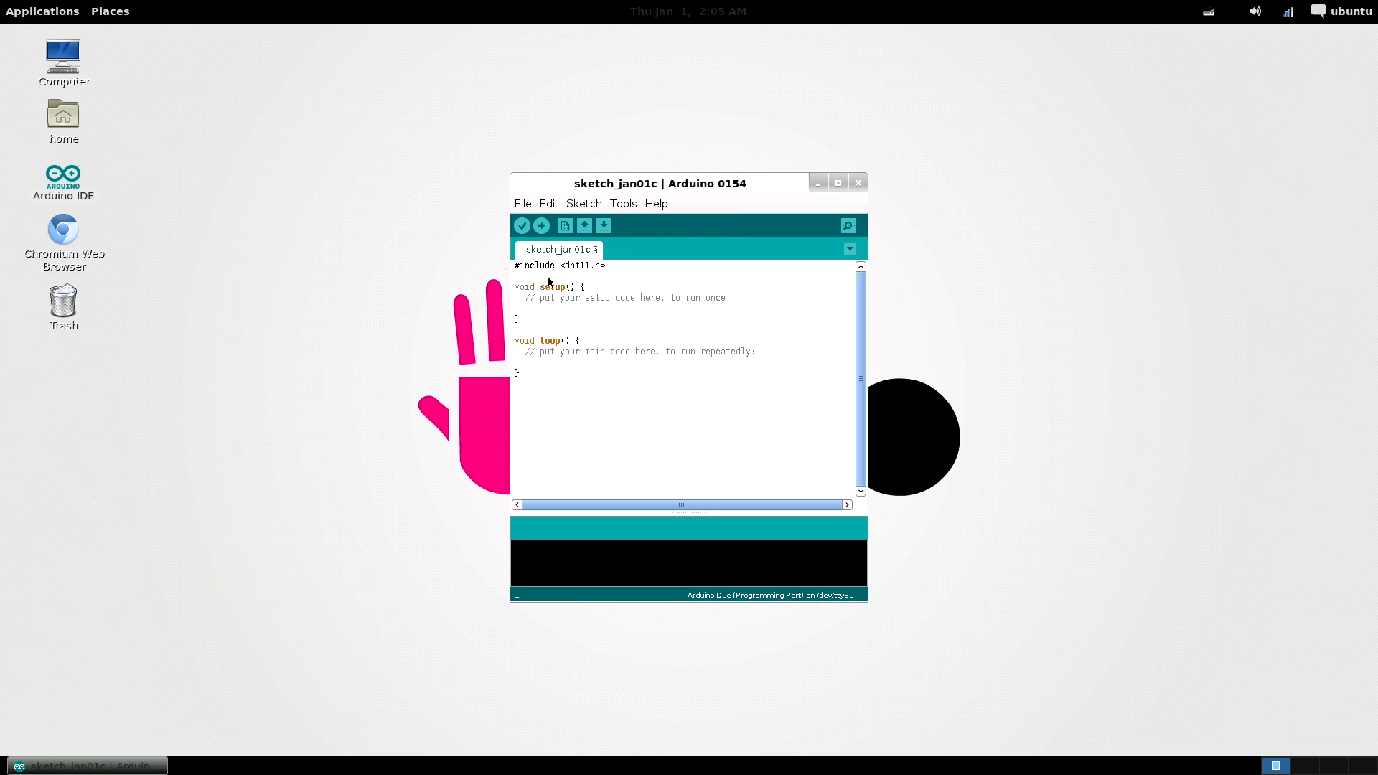
type("dht11 DHT11;")
type("#")
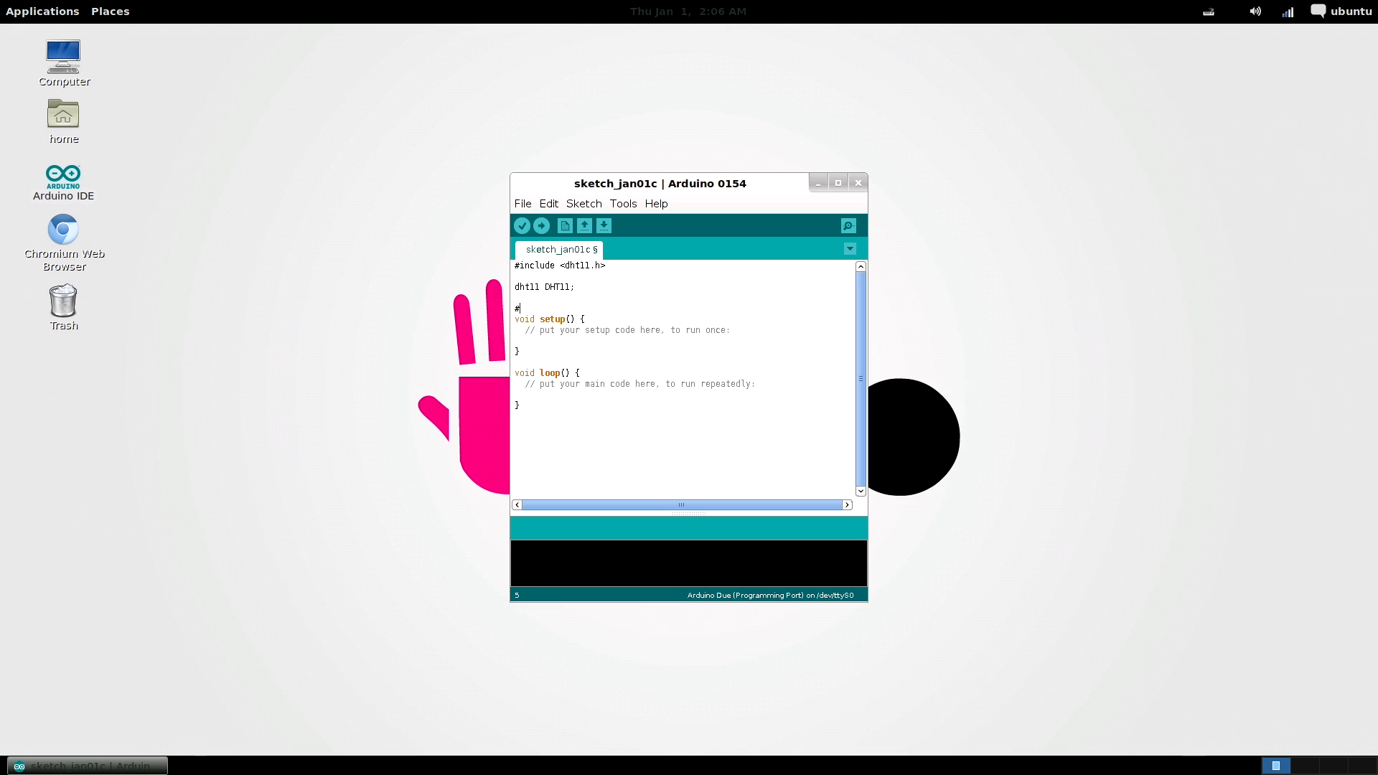
Define DHT11PIN and the LED pins (led_temp = 11), add delay(5000) and Serial.begin(9600)
type("define DHT11PIN 13")
type("int led_t")
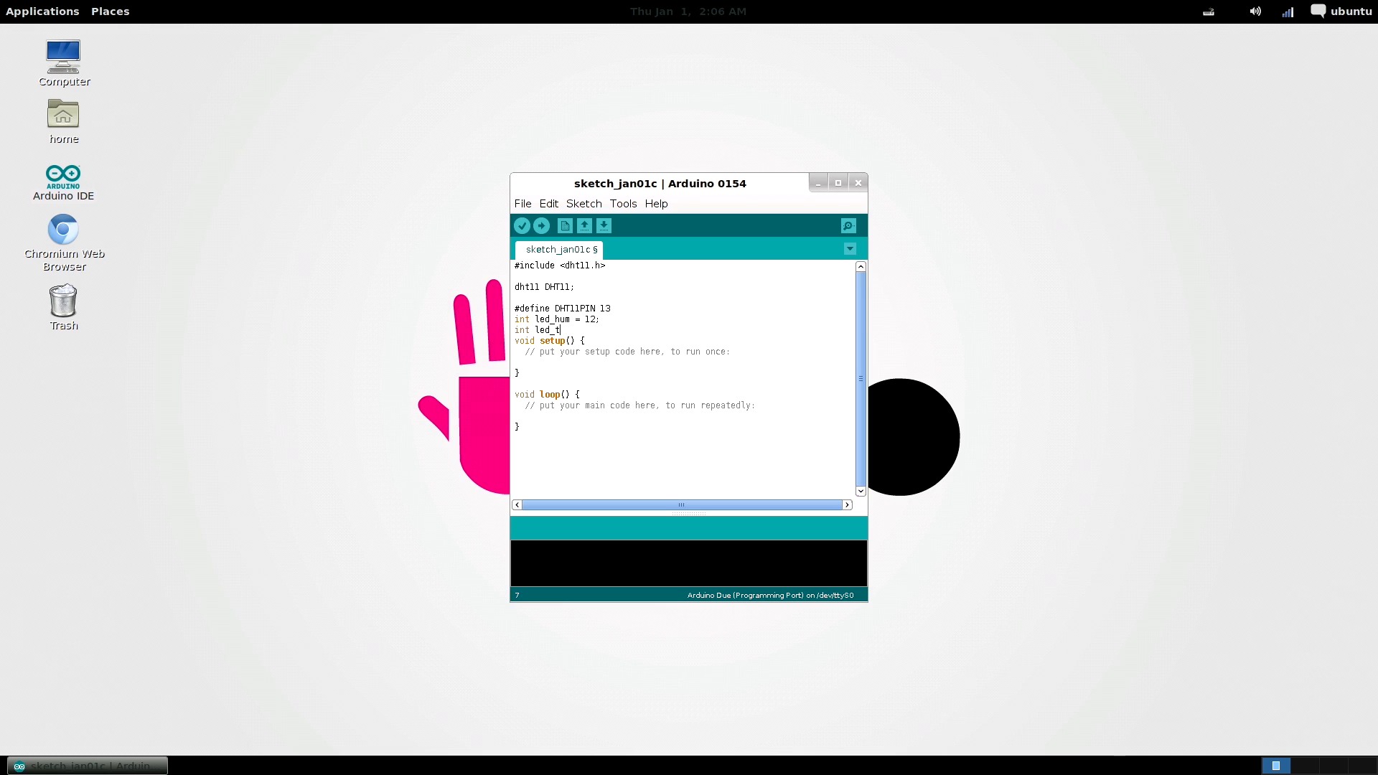
type("emp = 11;")
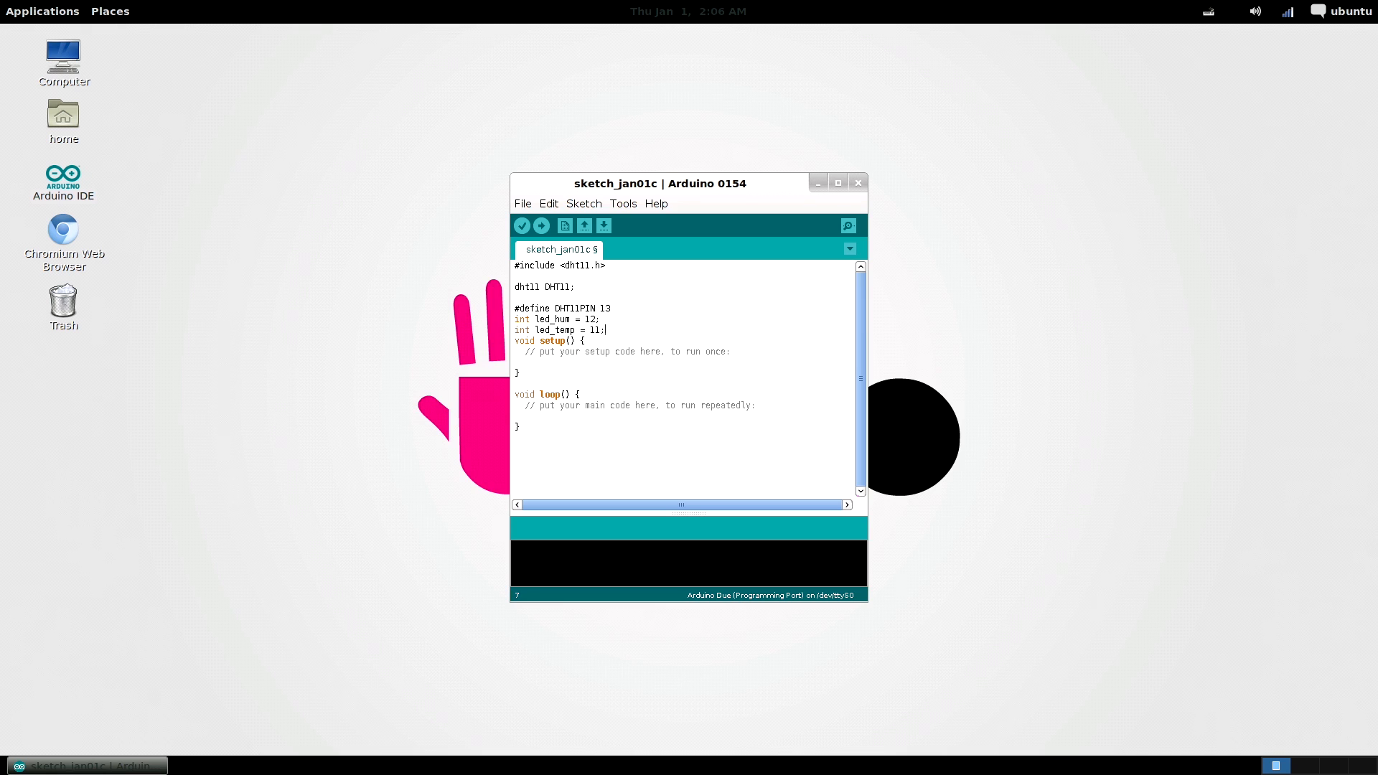
type("delay")
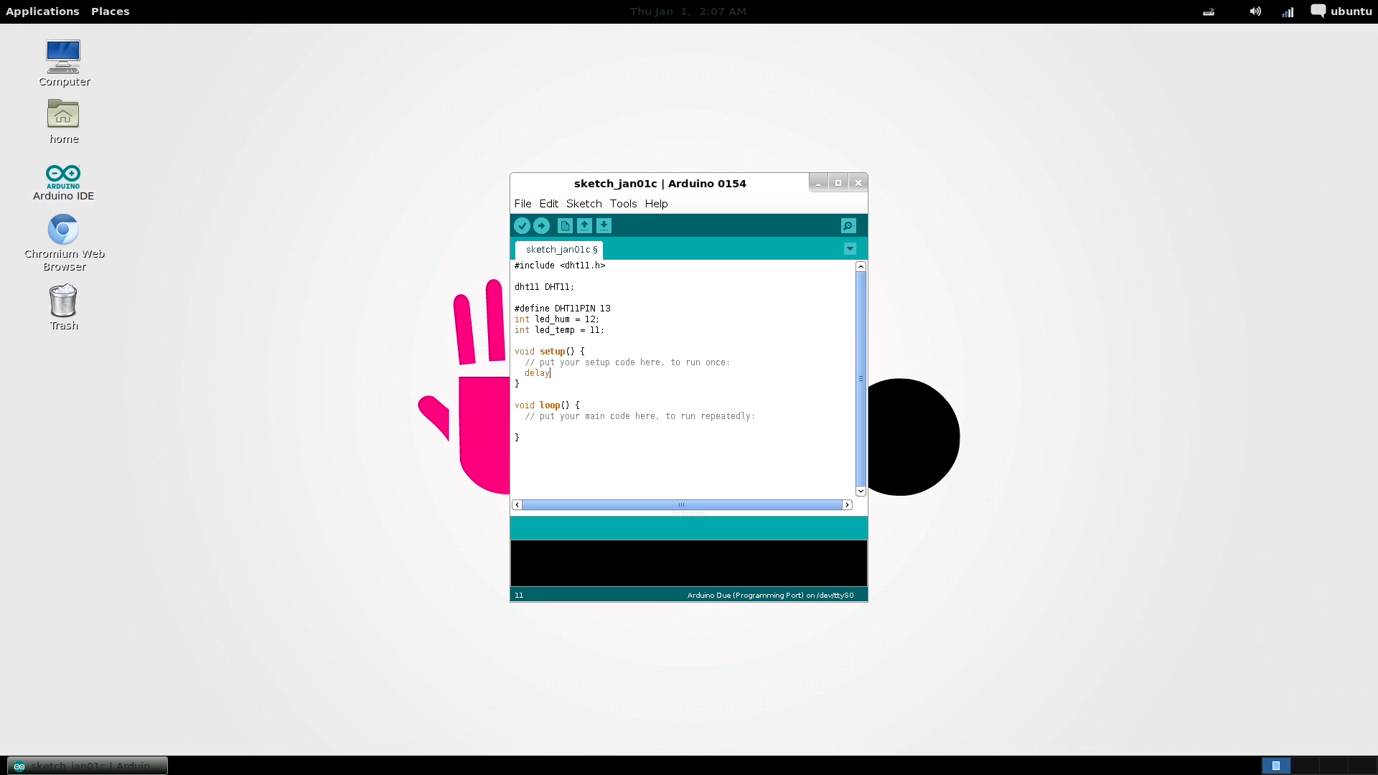
type("(5000);")
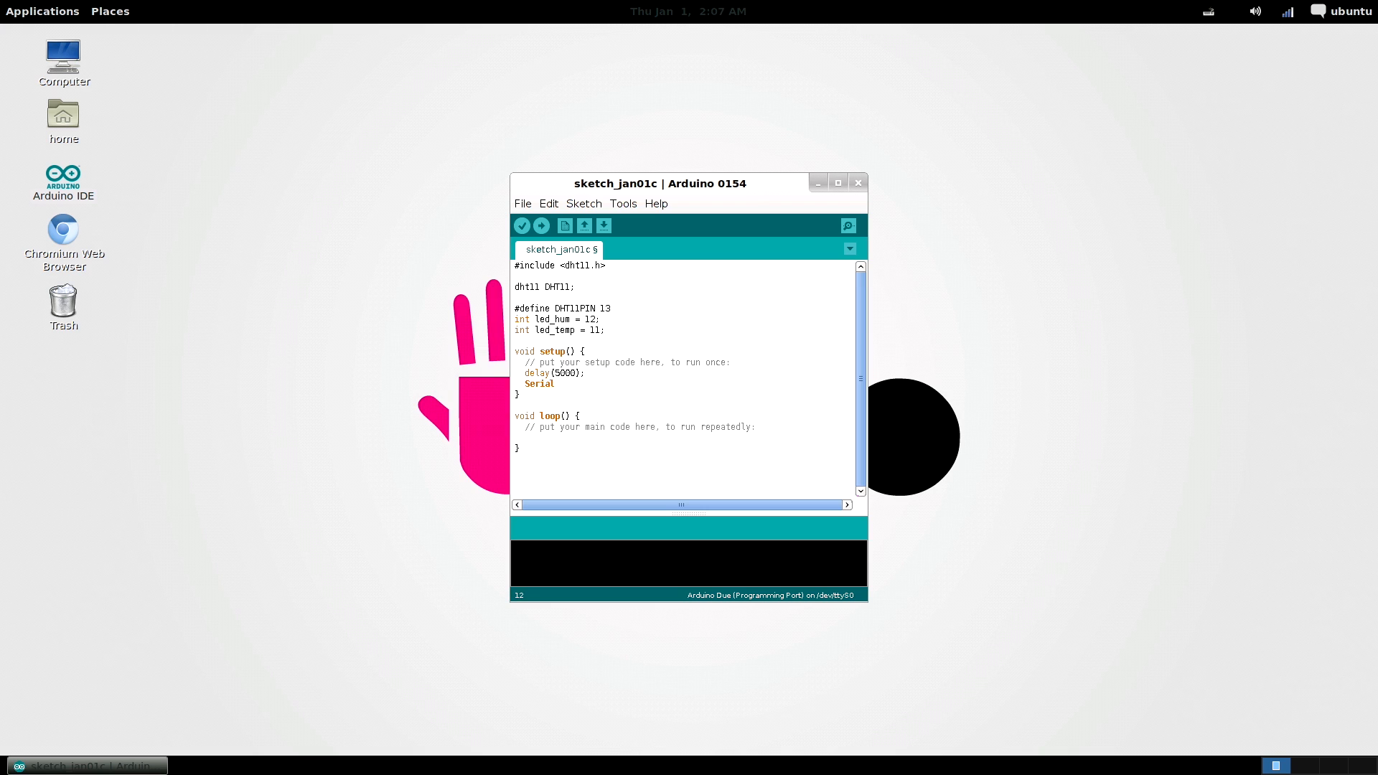
type(".begin(9600);")
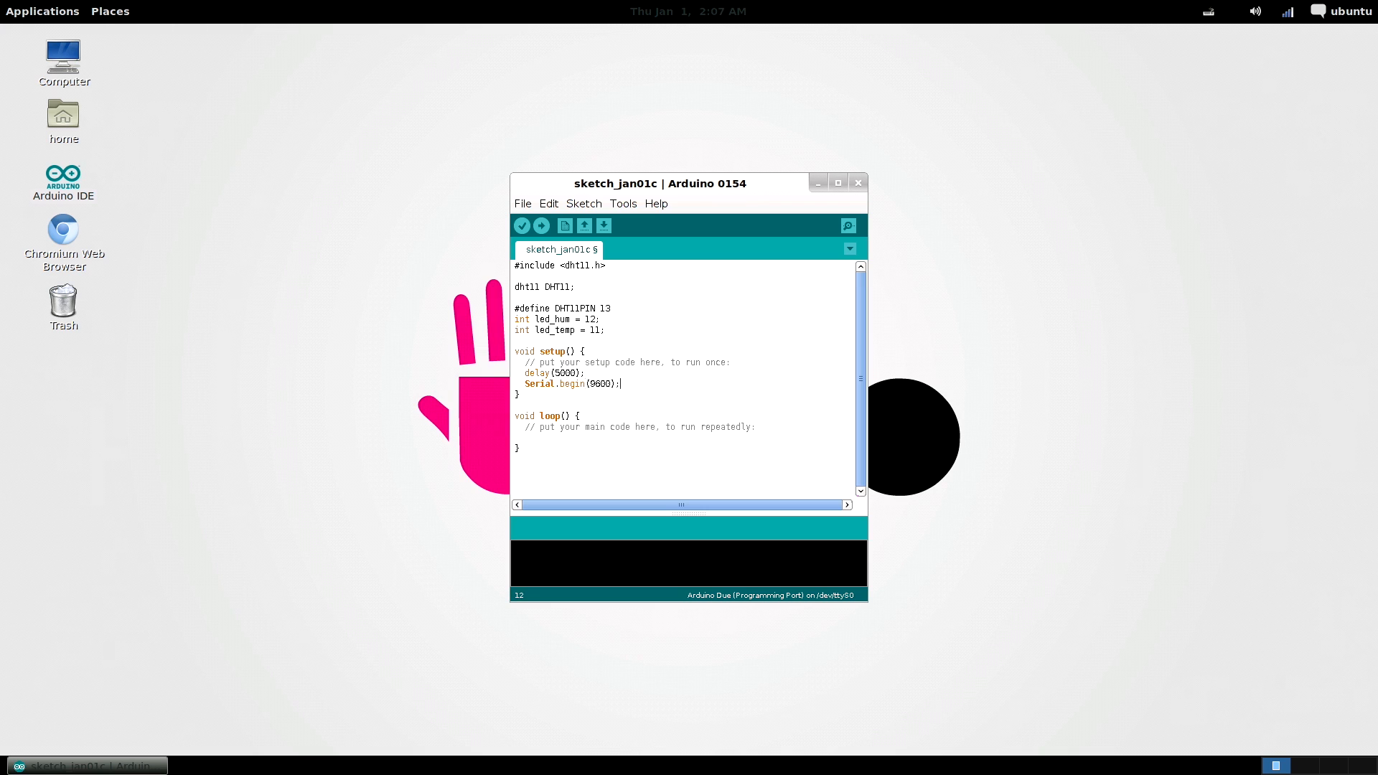
Print the title 'UDOO & DHT11 - TEST PROGRAM By Alessandro Paghi' and the tab-separated column header
type("Serial.println(\"")
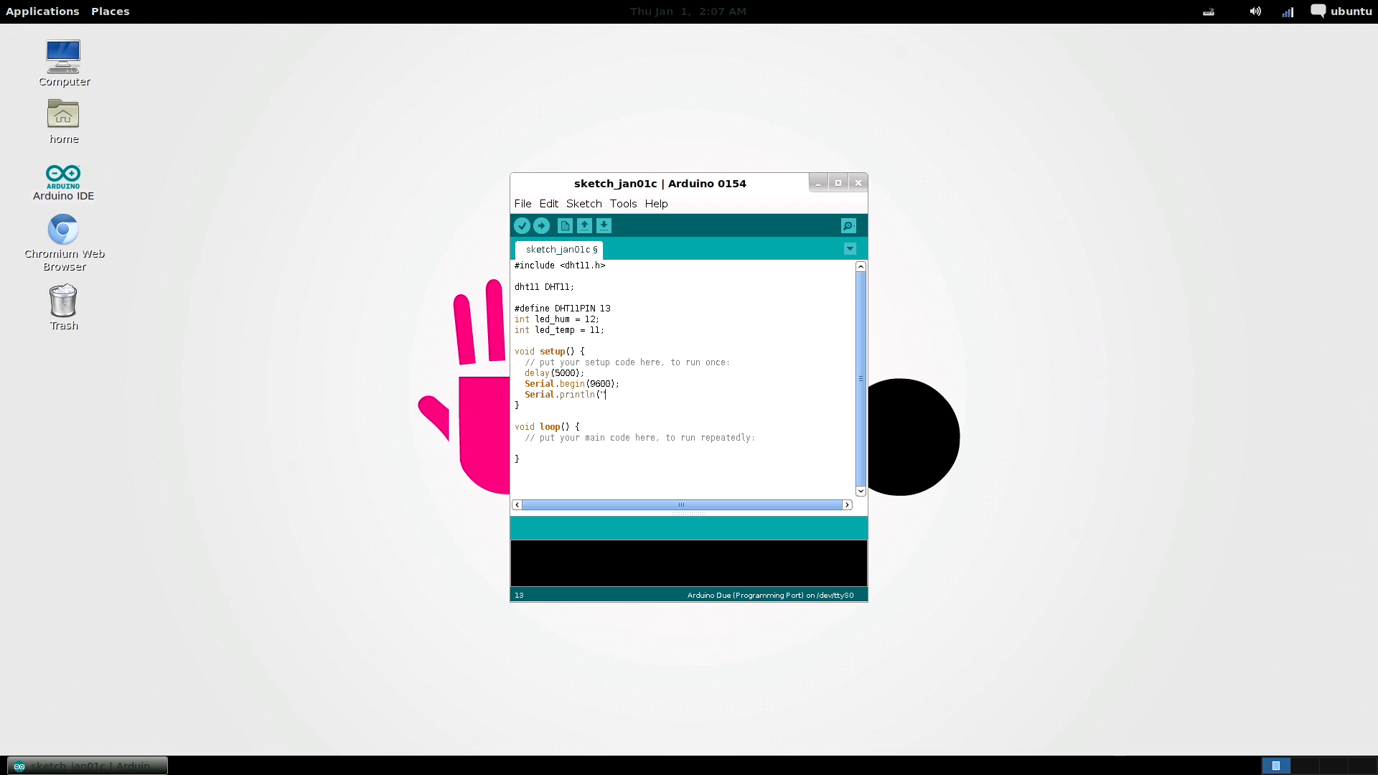
type("UDOO & DHT11")
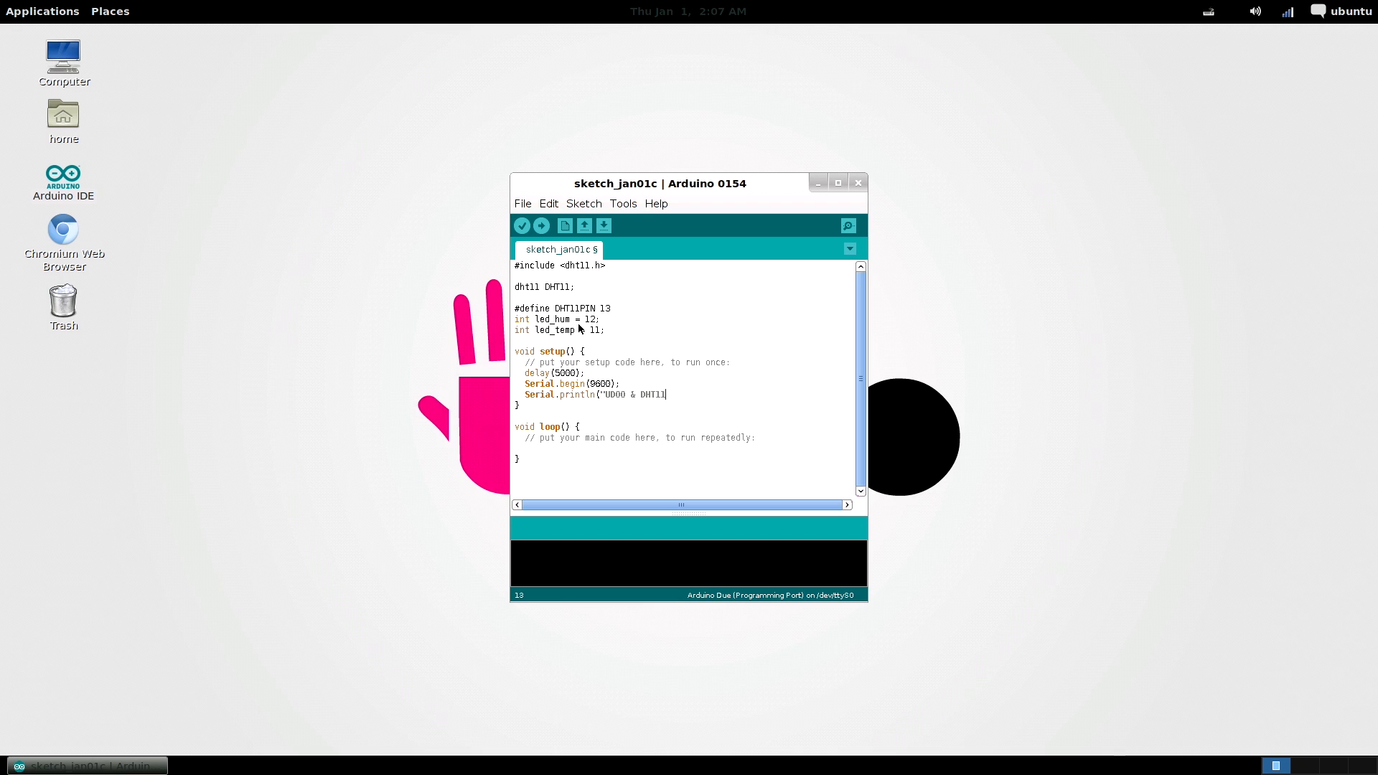
type("- TEST PR")
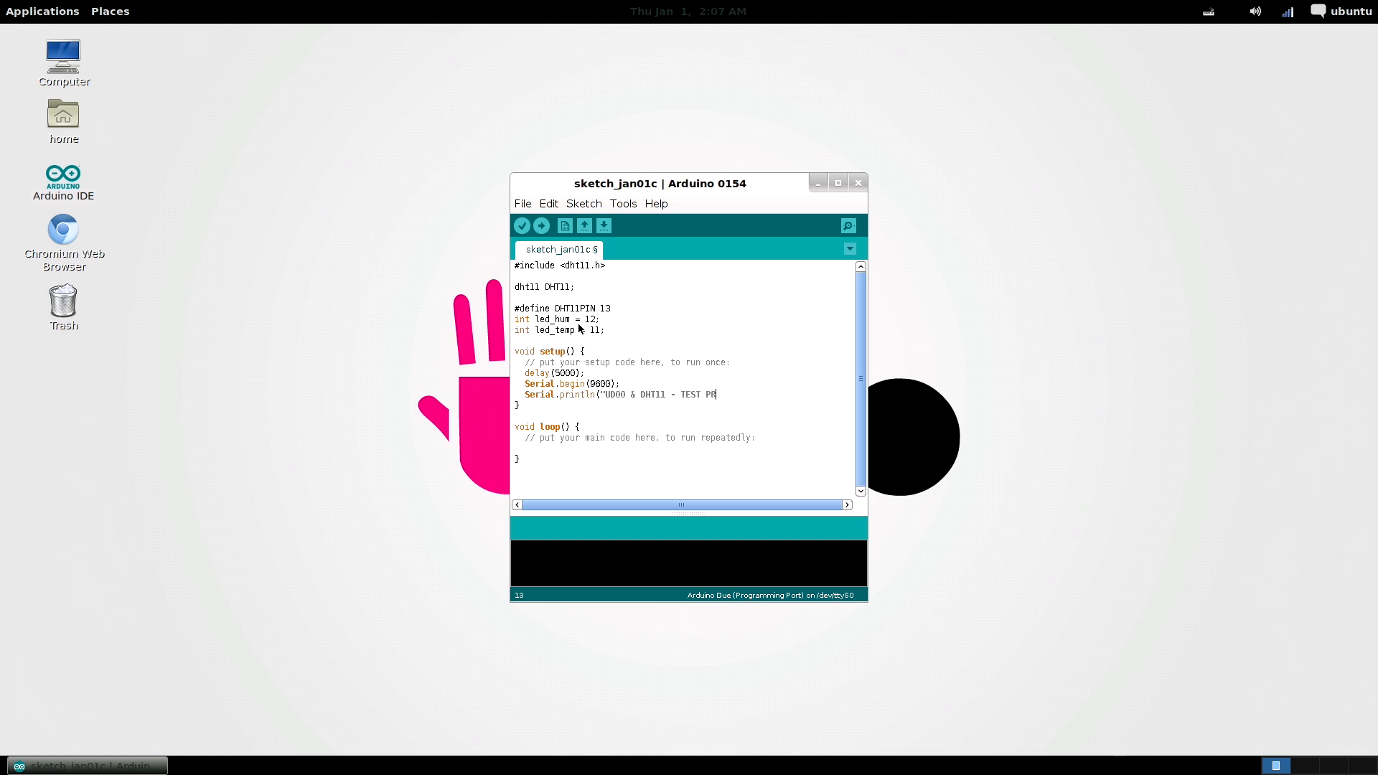
type("OGRAM By")
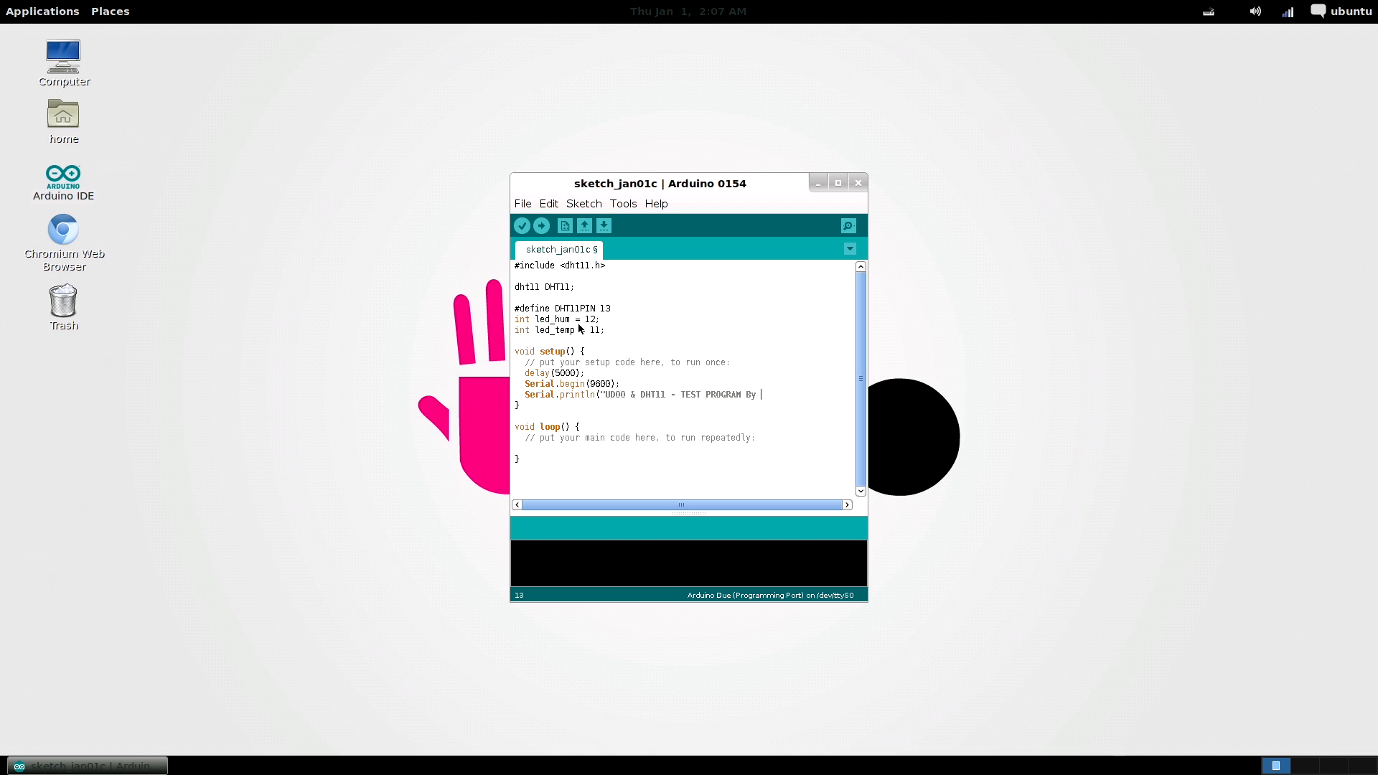
type("Alessandro Paghi\");")
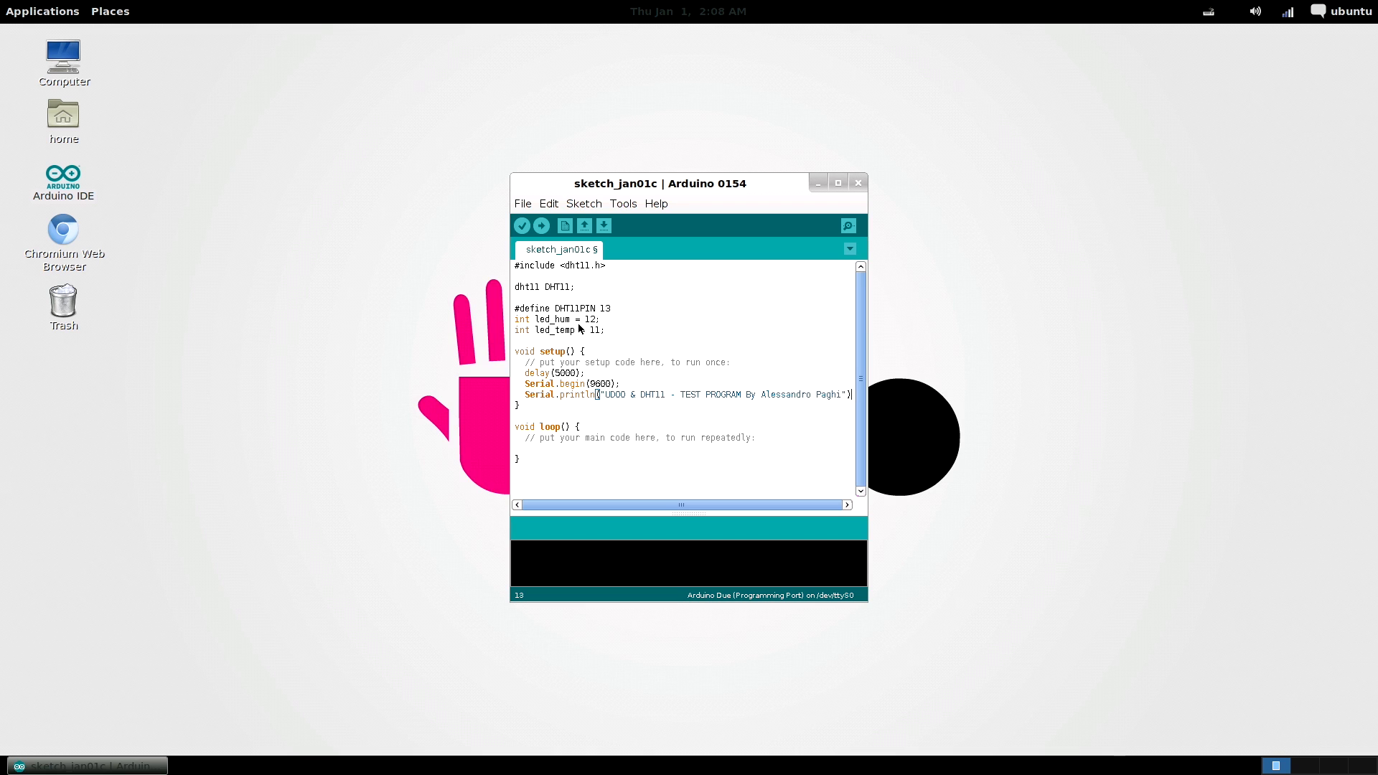
type("Serial.println(\"Humidity (%")
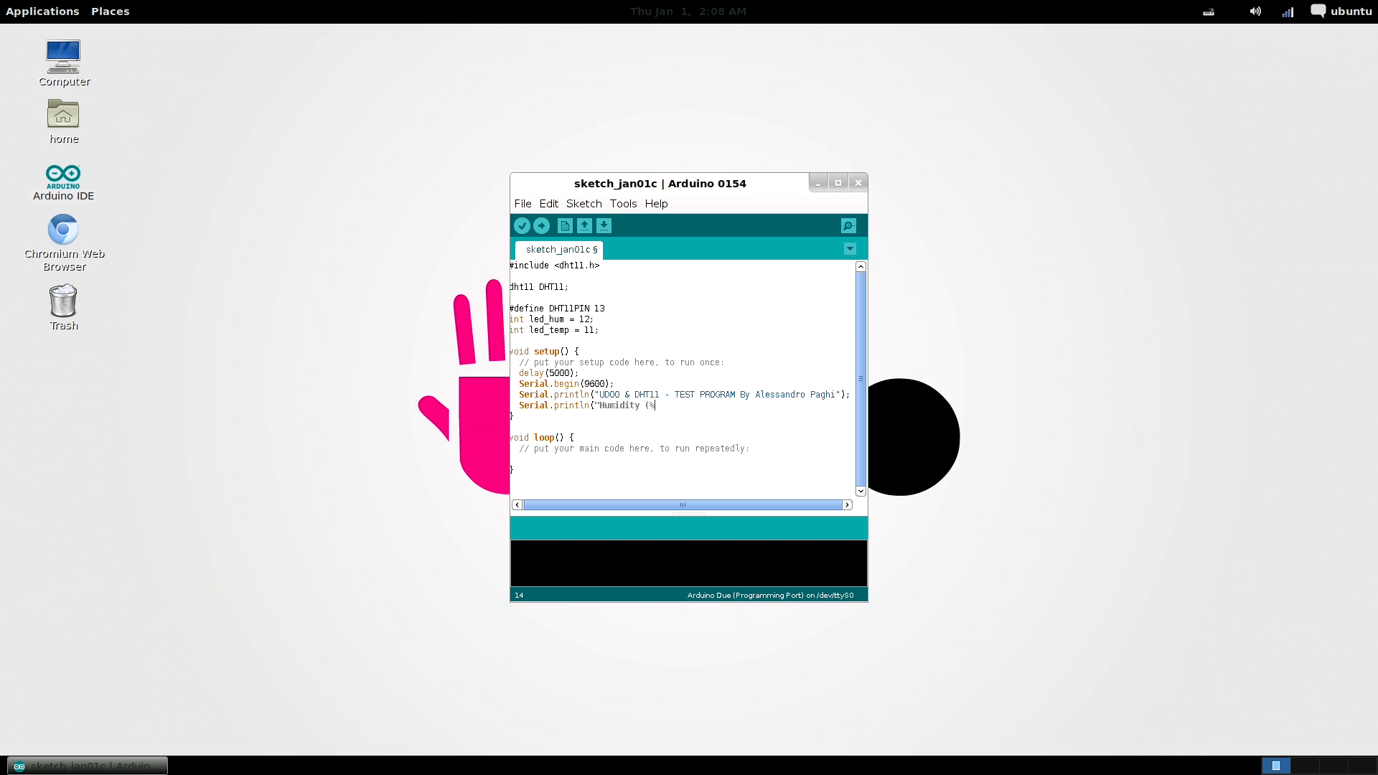
type("\\tTemperature (C)\\tLed_Hum\\t\\")
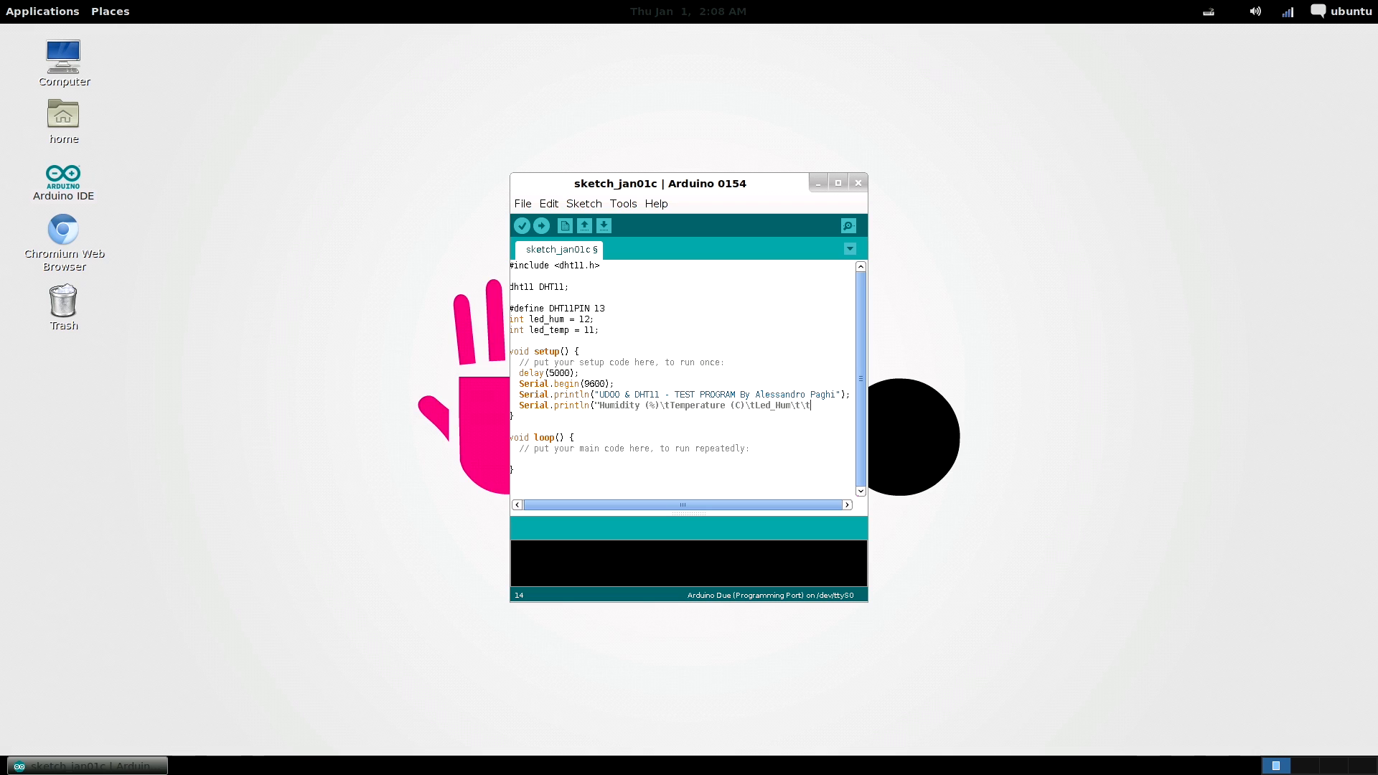
type("tLed_Temp")
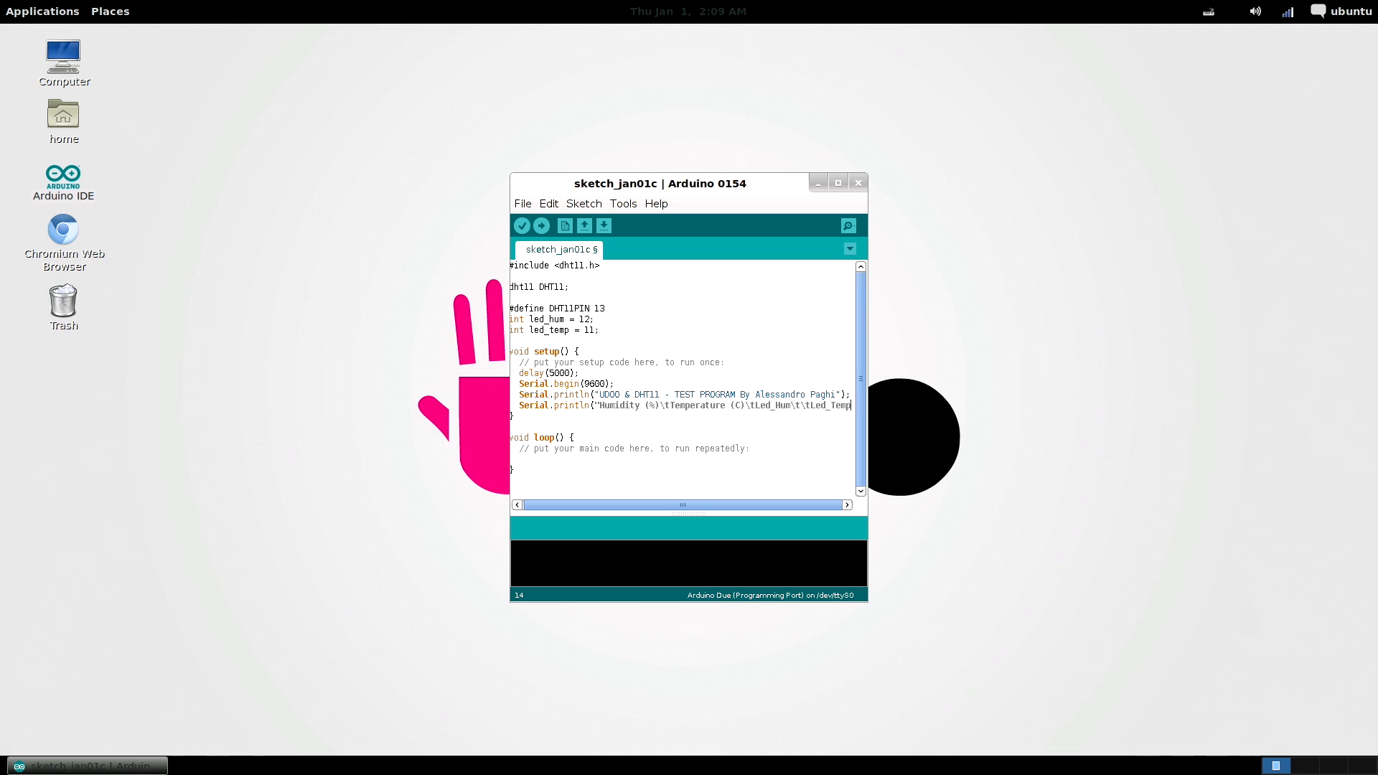
Set led_hum and led_temp as OUTPUT pins with pinMode
type("pinMode(")
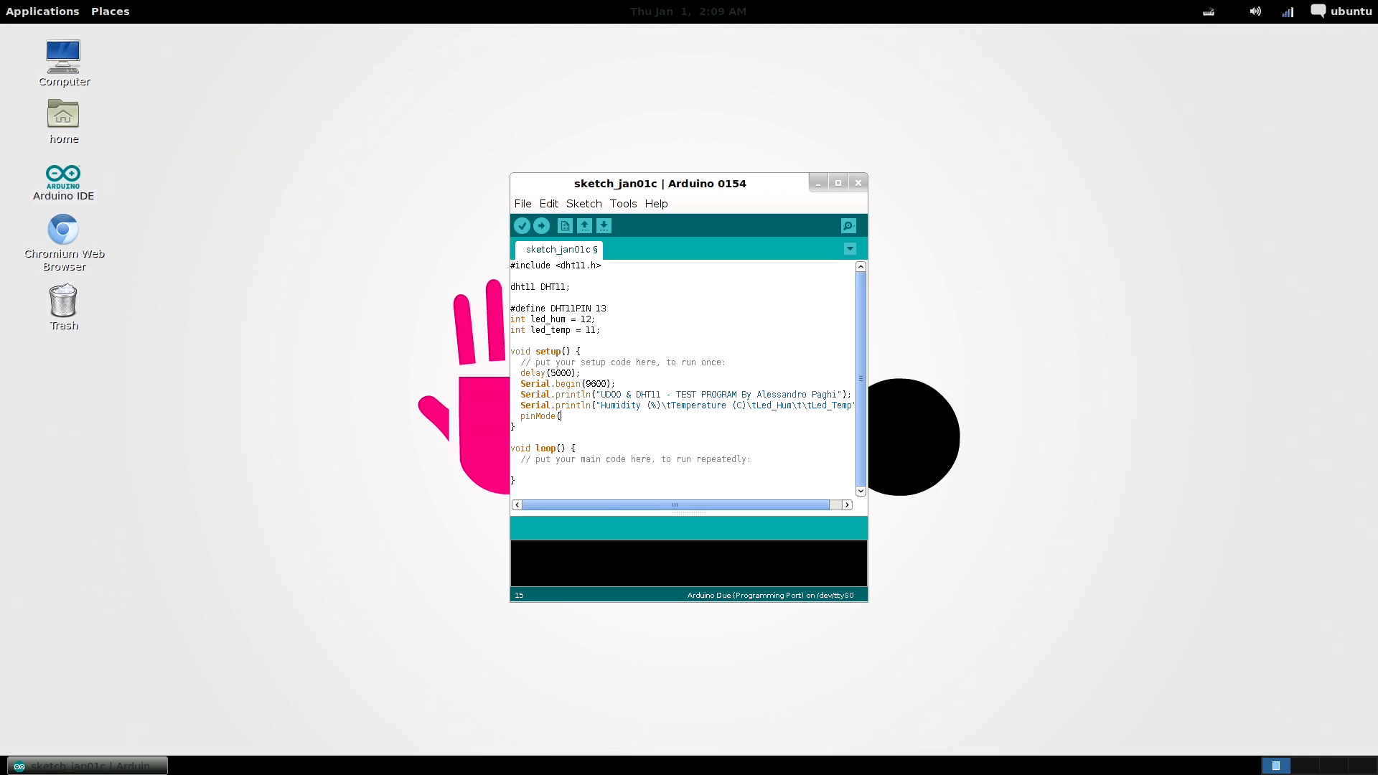
type("led_hum,OUTPUT);")
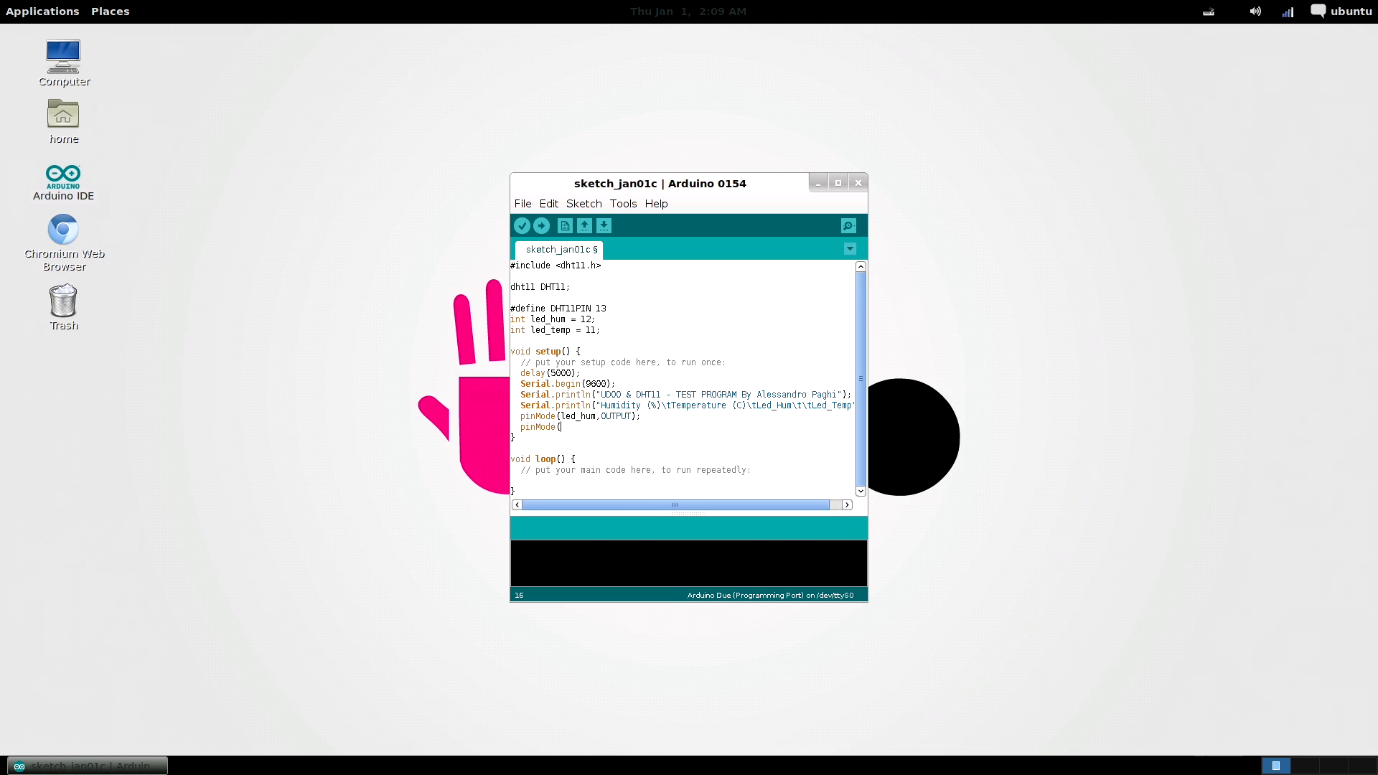
type("led_temp,OUTPUT")
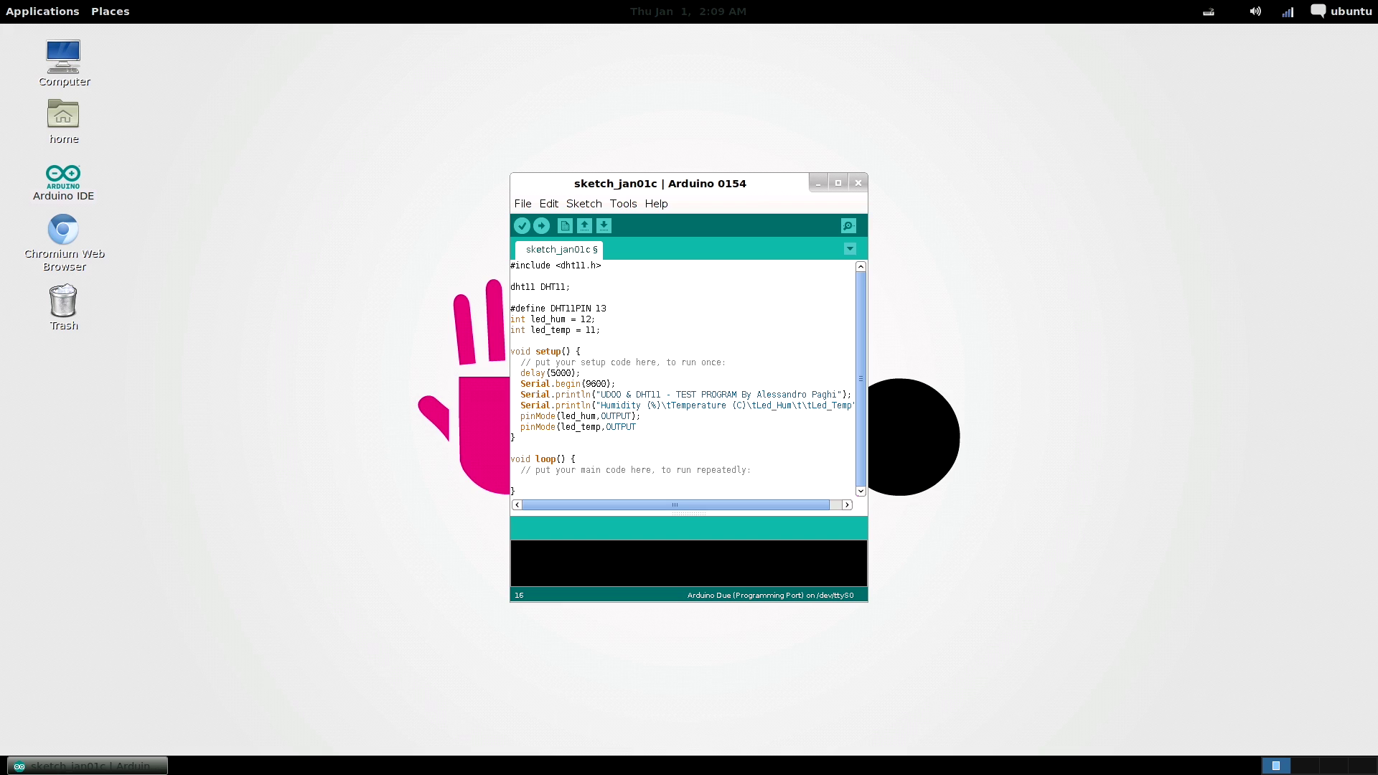
Read DHT11PIN in loop, print humidity and temperature, and begin if(DHT11.humidity>45)
type("DHT11.read(DHT11PIN")
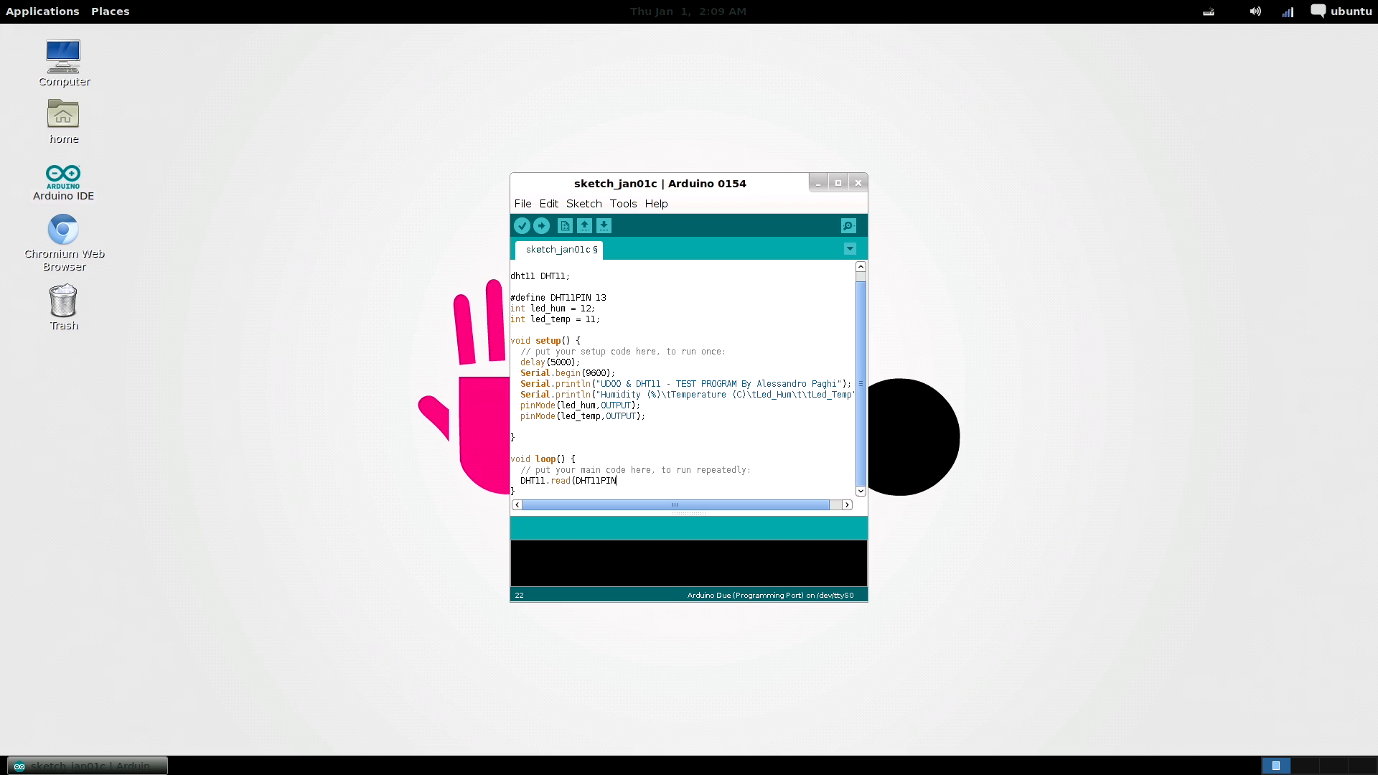
type(");")
type("Serial.print")
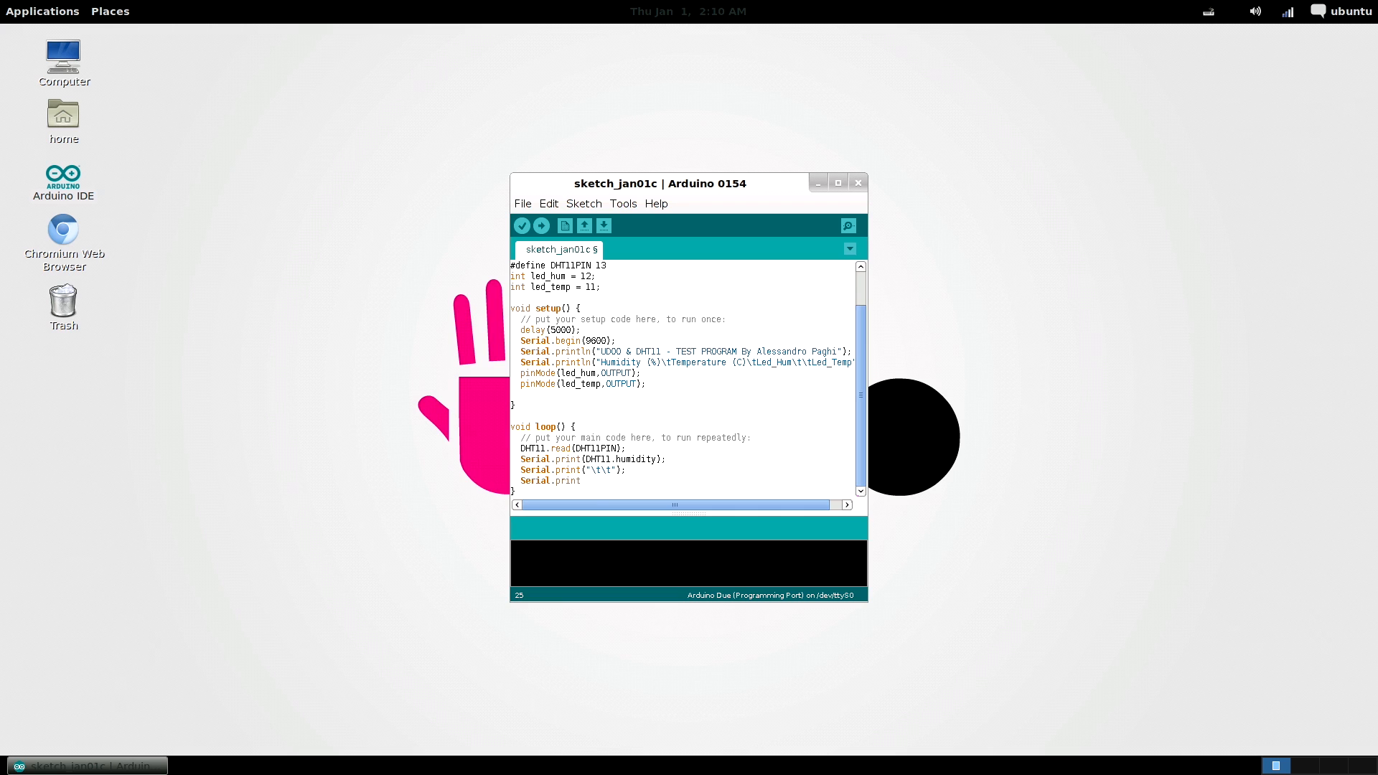
type("(DHT11.temperature);")
type("Serial.print(\"\\t\\t\");")
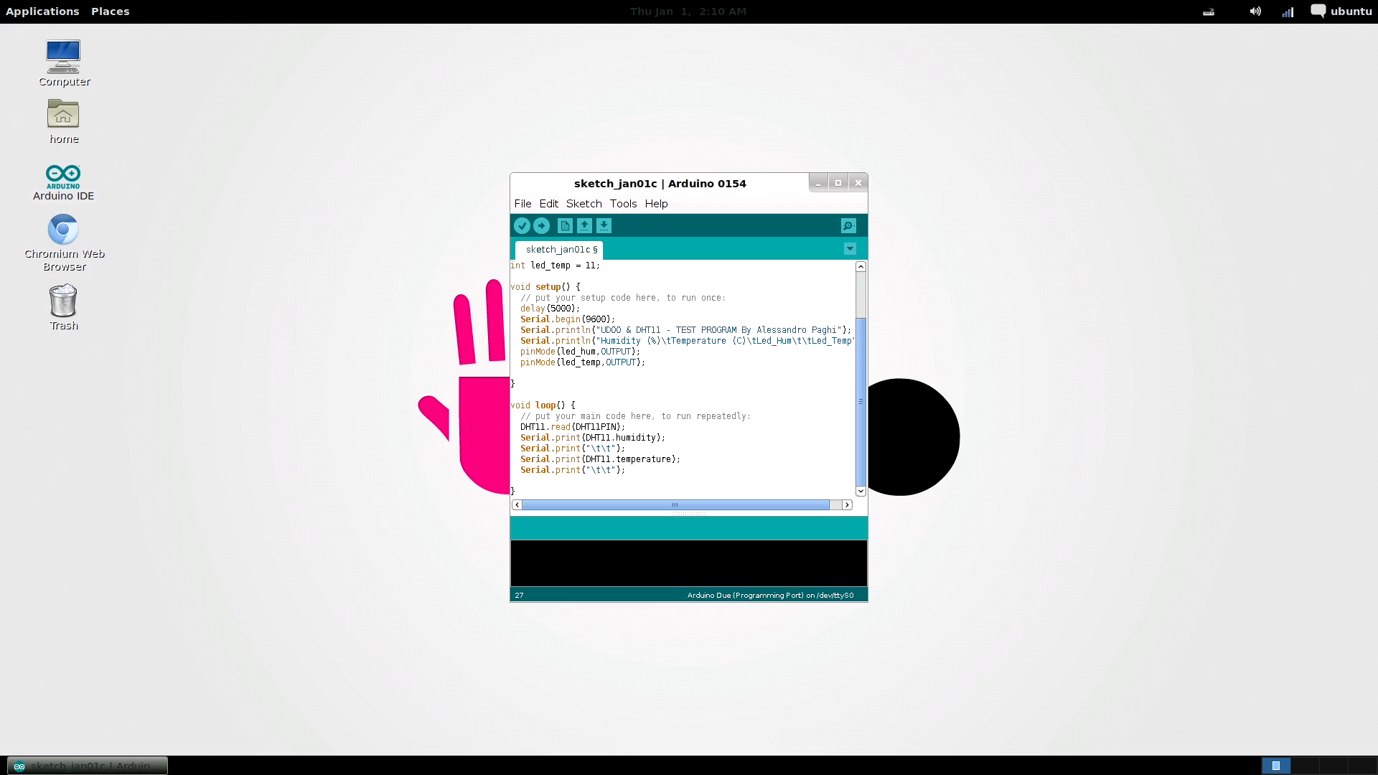
type("if(DHT1")
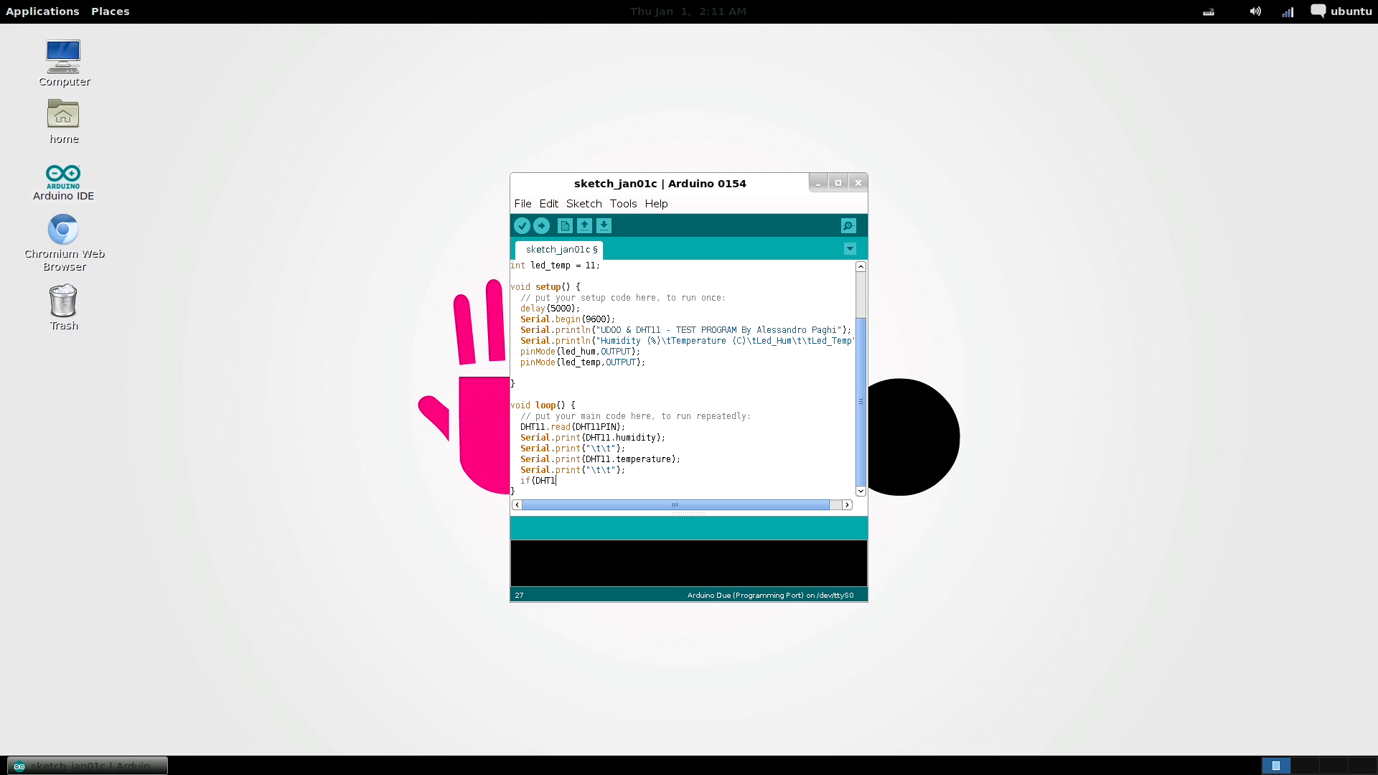
type("1.humidity>45")
type("digitalWrite(")
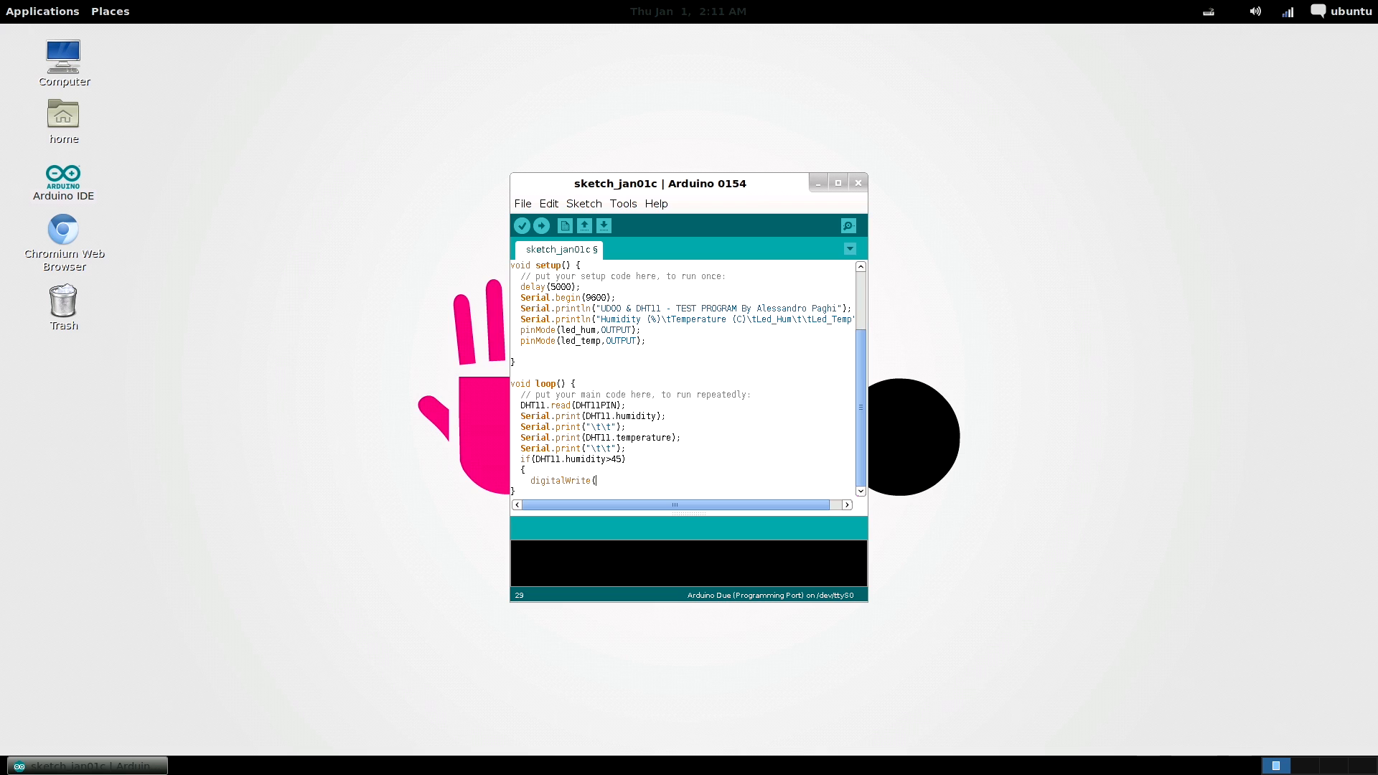
Drive led_hum HIGH printing ON when humid, else LOW printing OFF
type("led_hum,HIGH);")
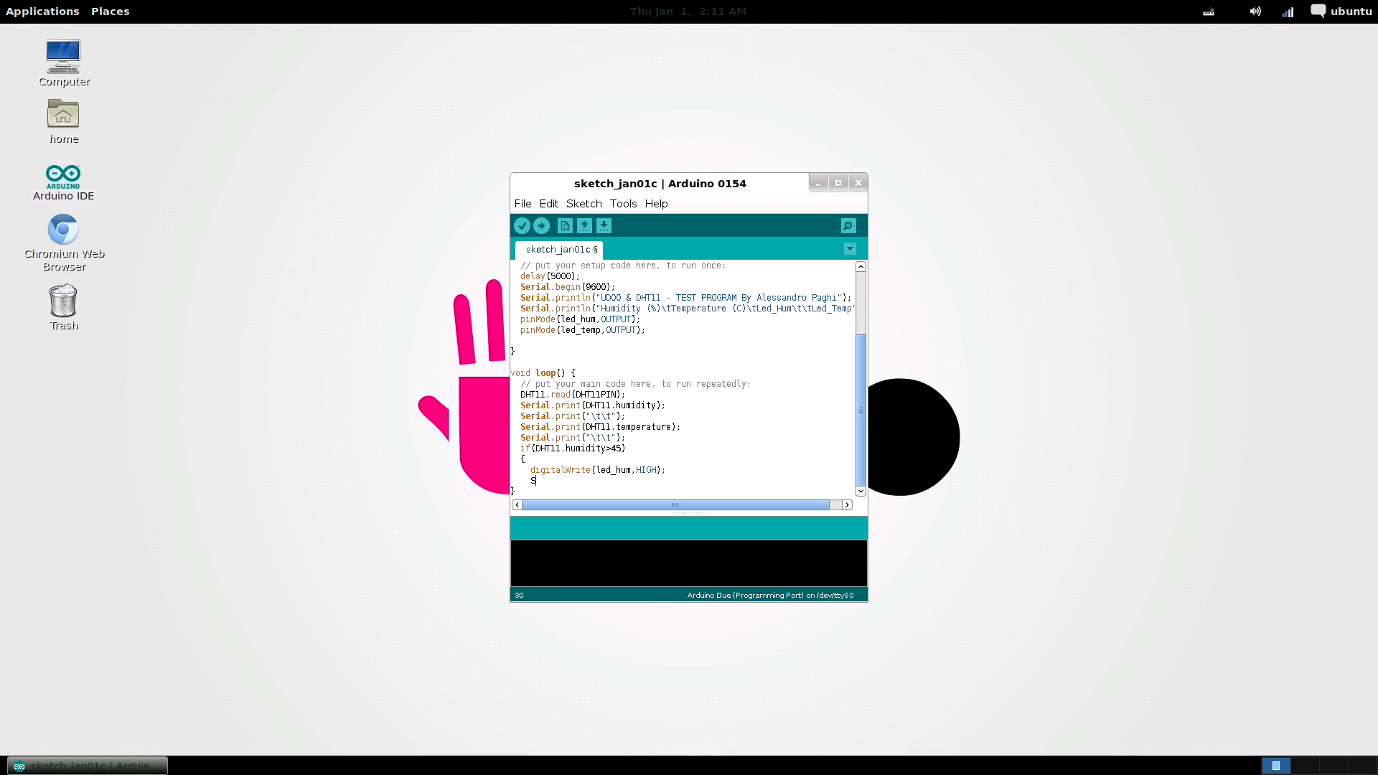
type("Serial.print(\"ON")
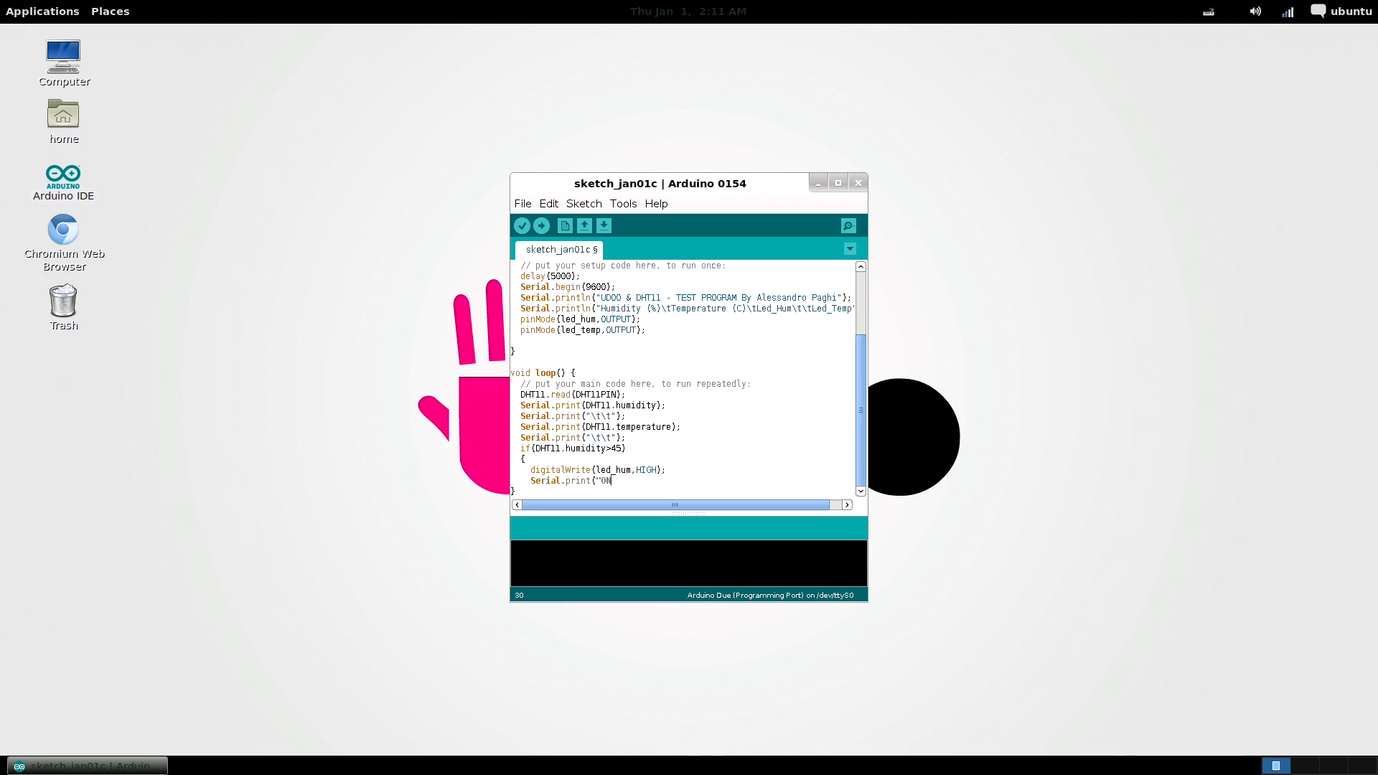
type("N\\t\\t\");")
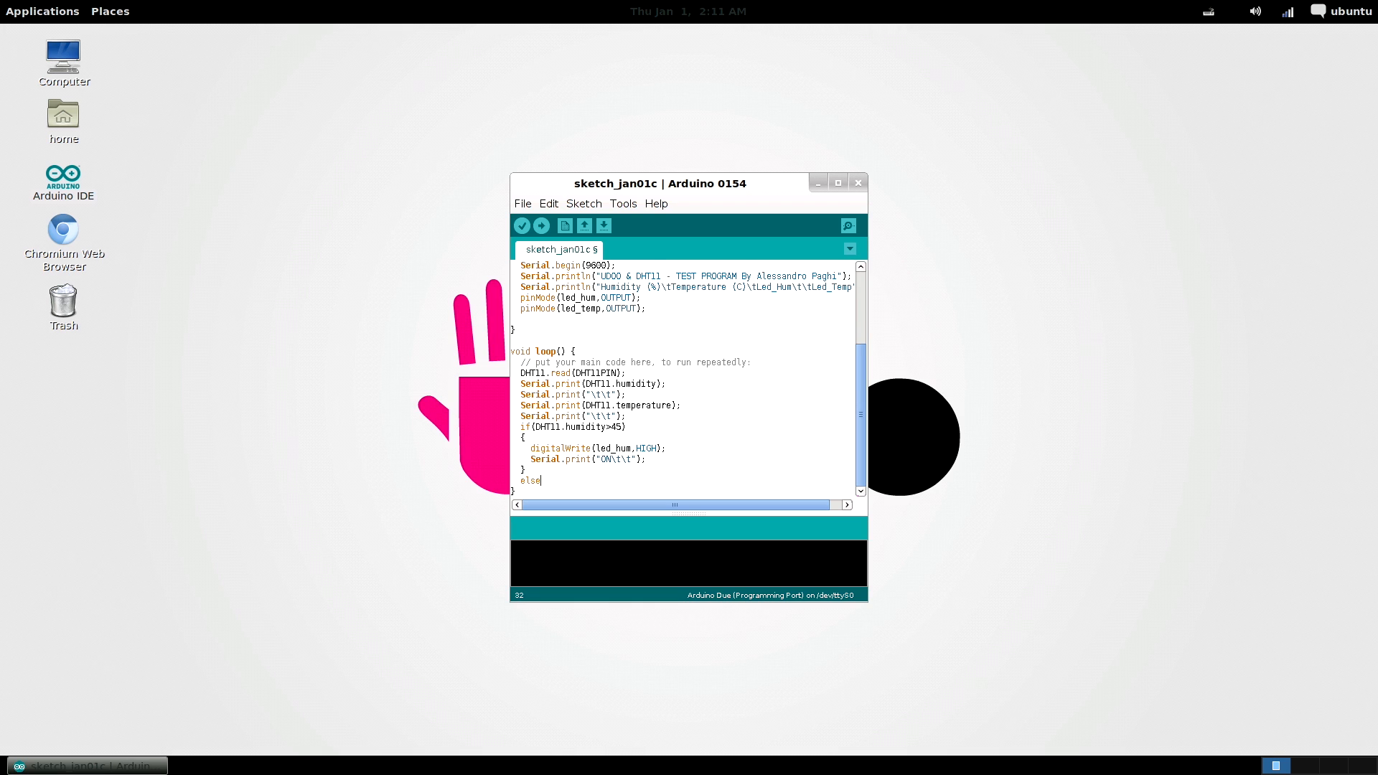
type("{")
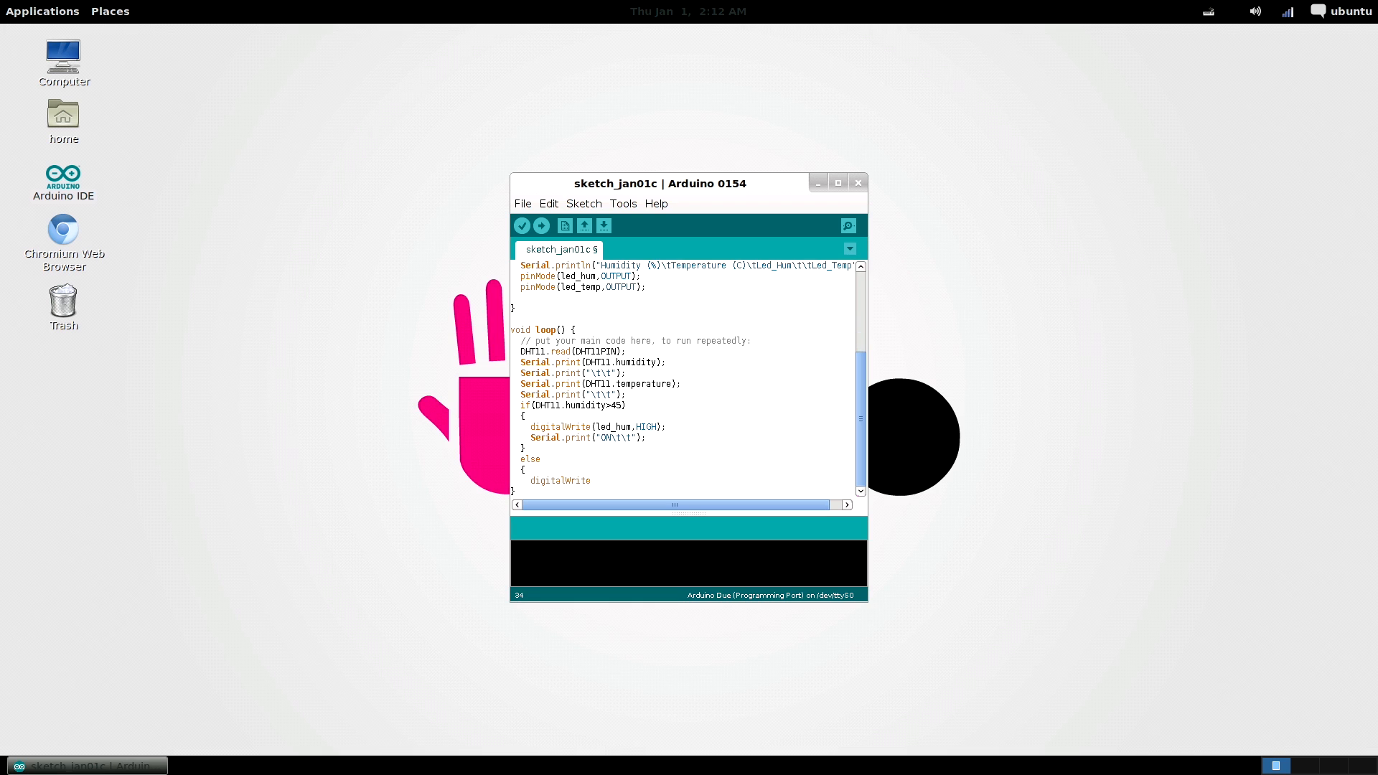
type("(led_hum,LOW")
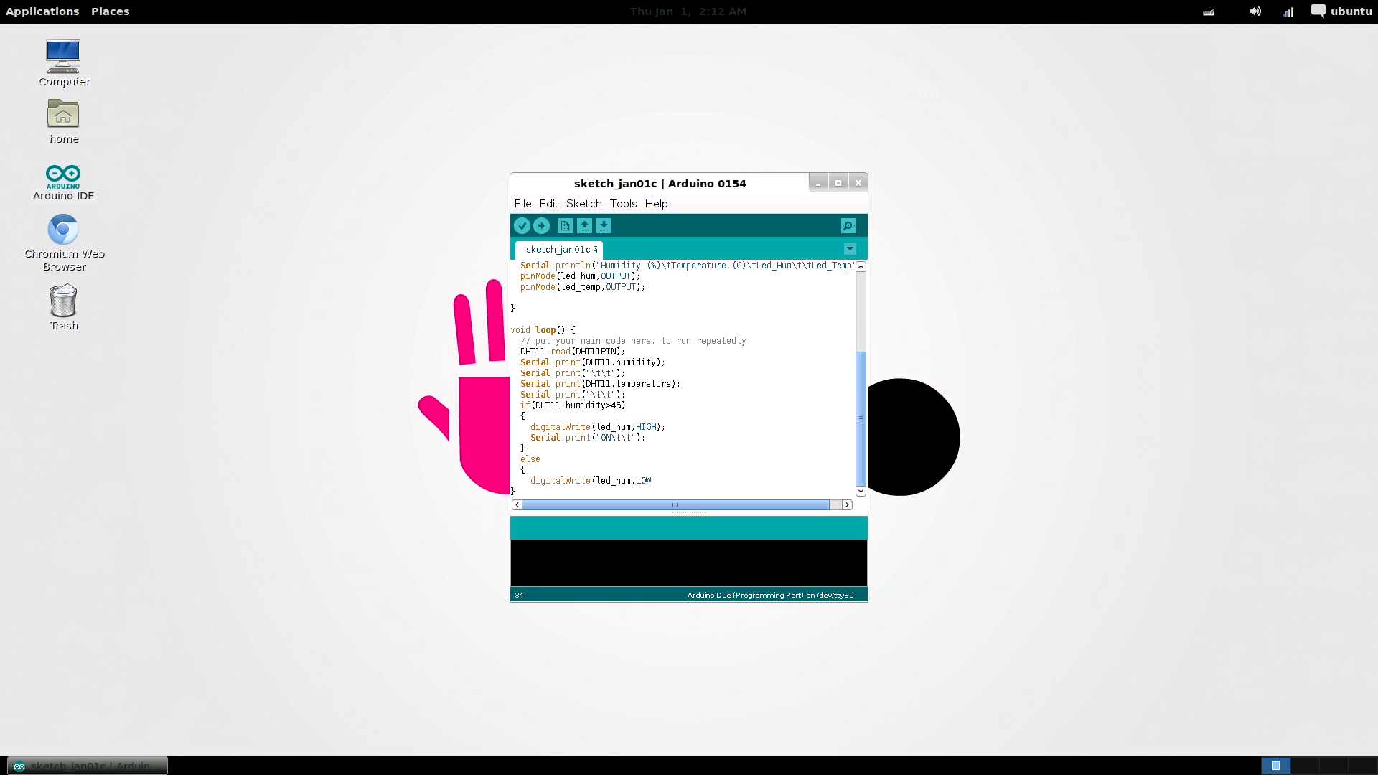
type("Serial.print(\"OFF\\t\\t\");")
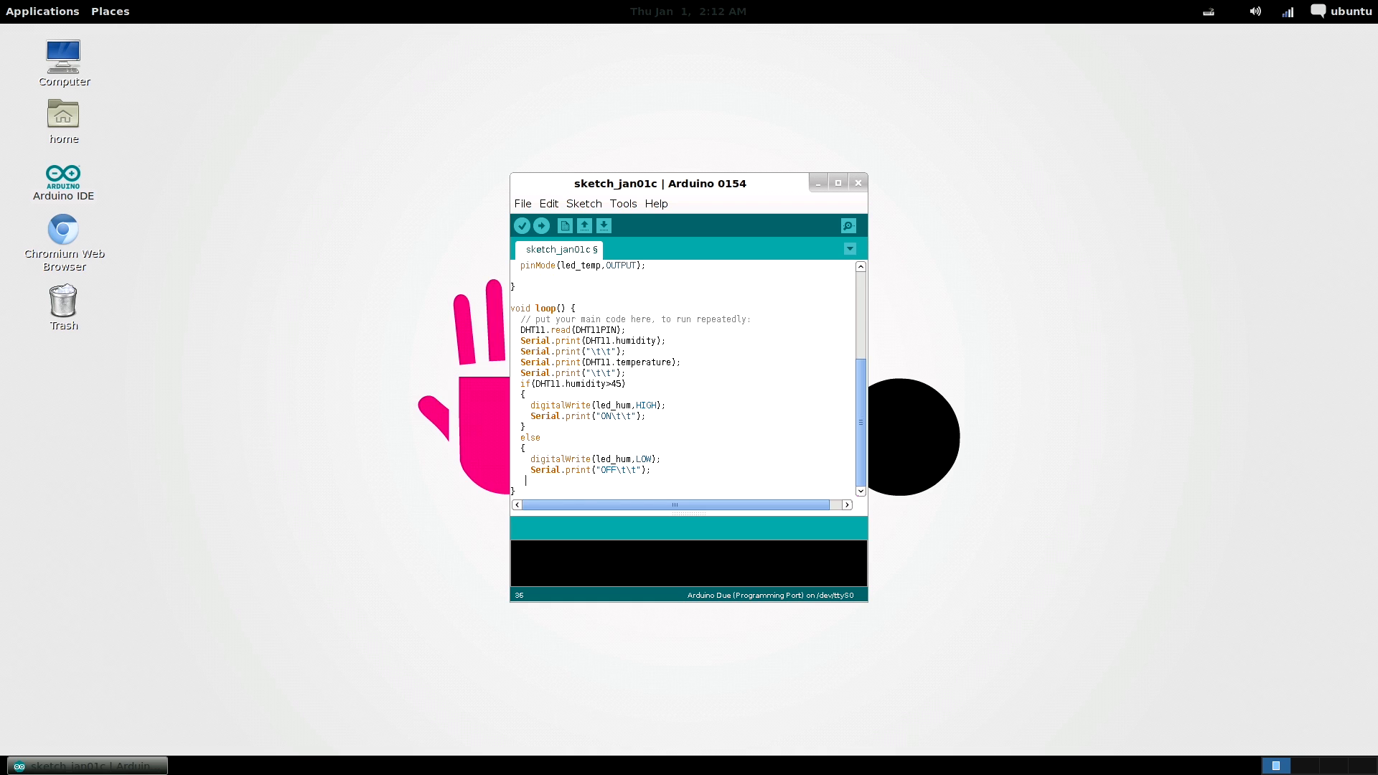
Add the temperature>23 check driving led_temp HIGH/LOW with ON/OFF println, then delay(2000)
type("if(DHT11.t")
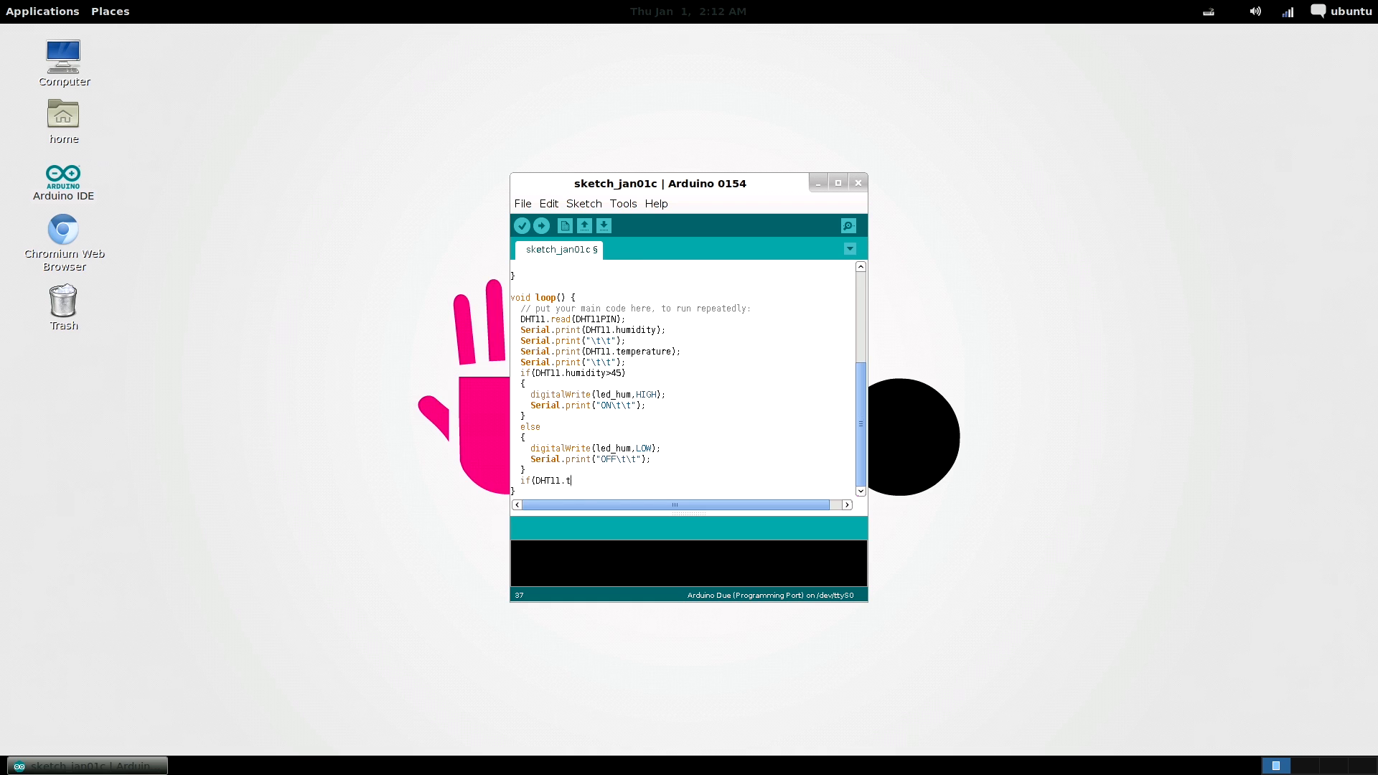
type("emperature>23)")
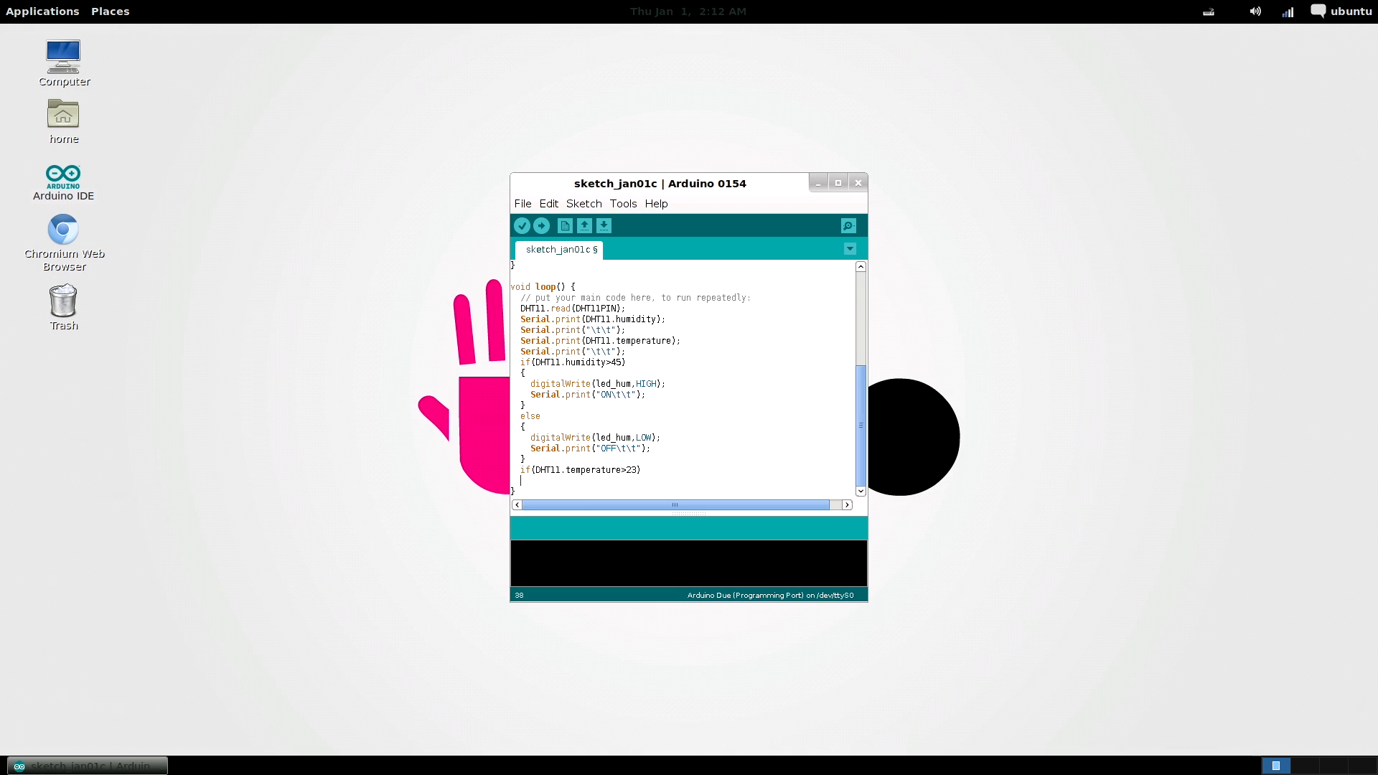
type("{")
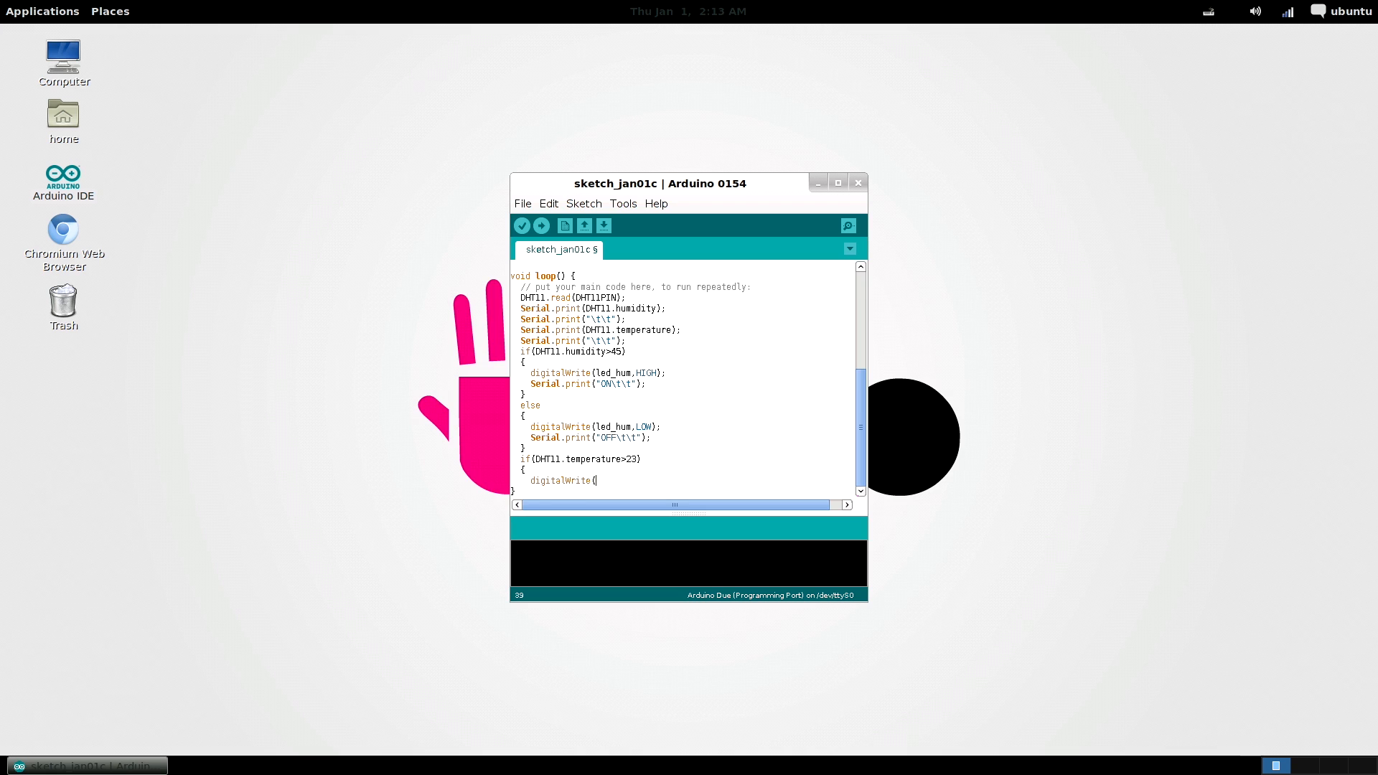
type("led_temp,HIGH)")
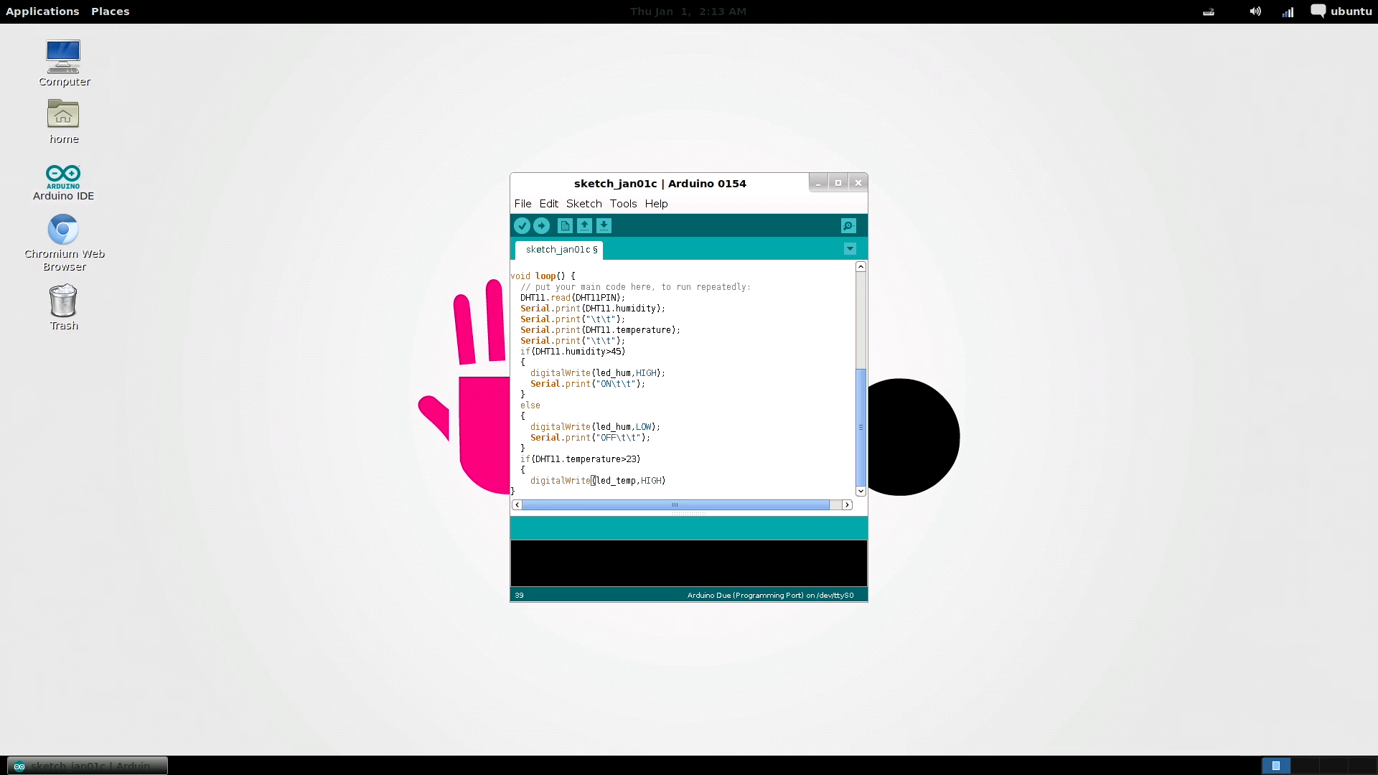
type("Serial.")
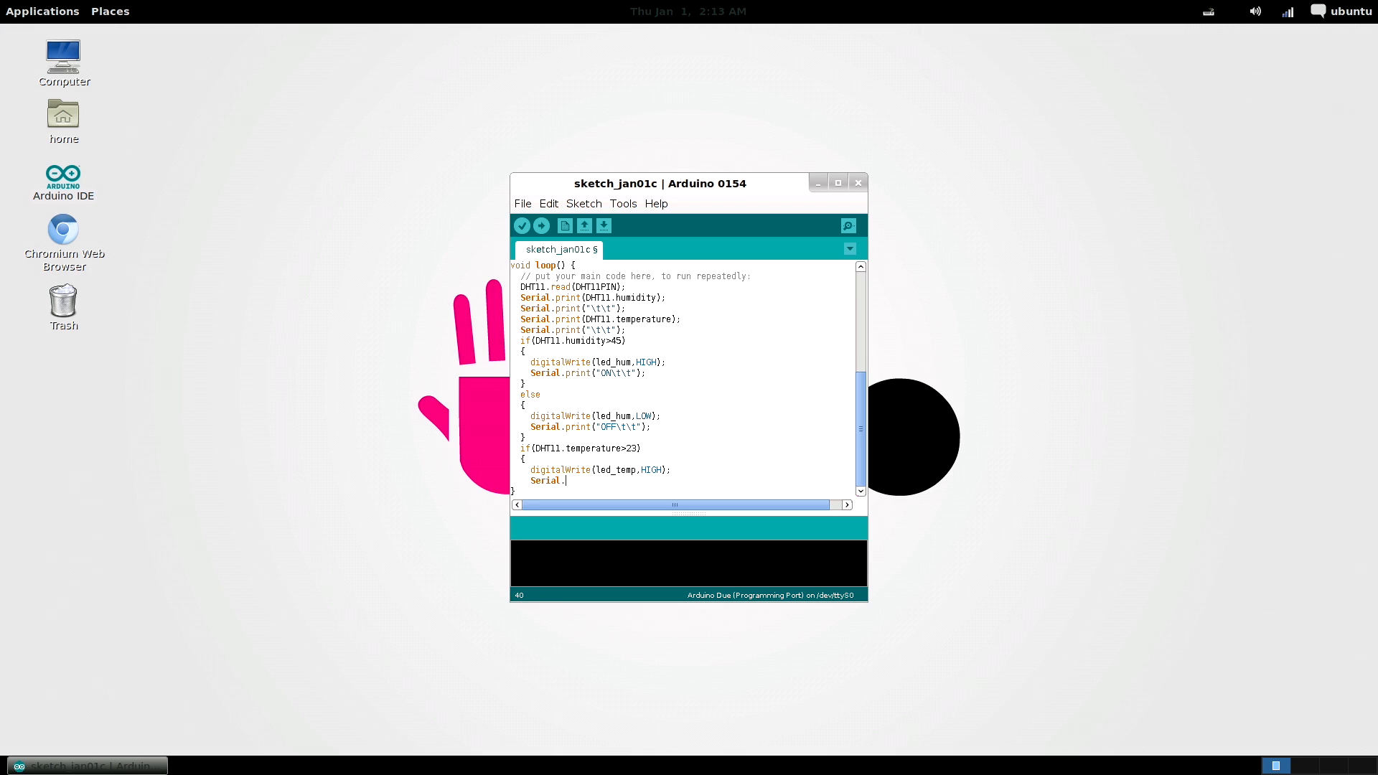
type("println(\"ON\");")
type("digitalWr")
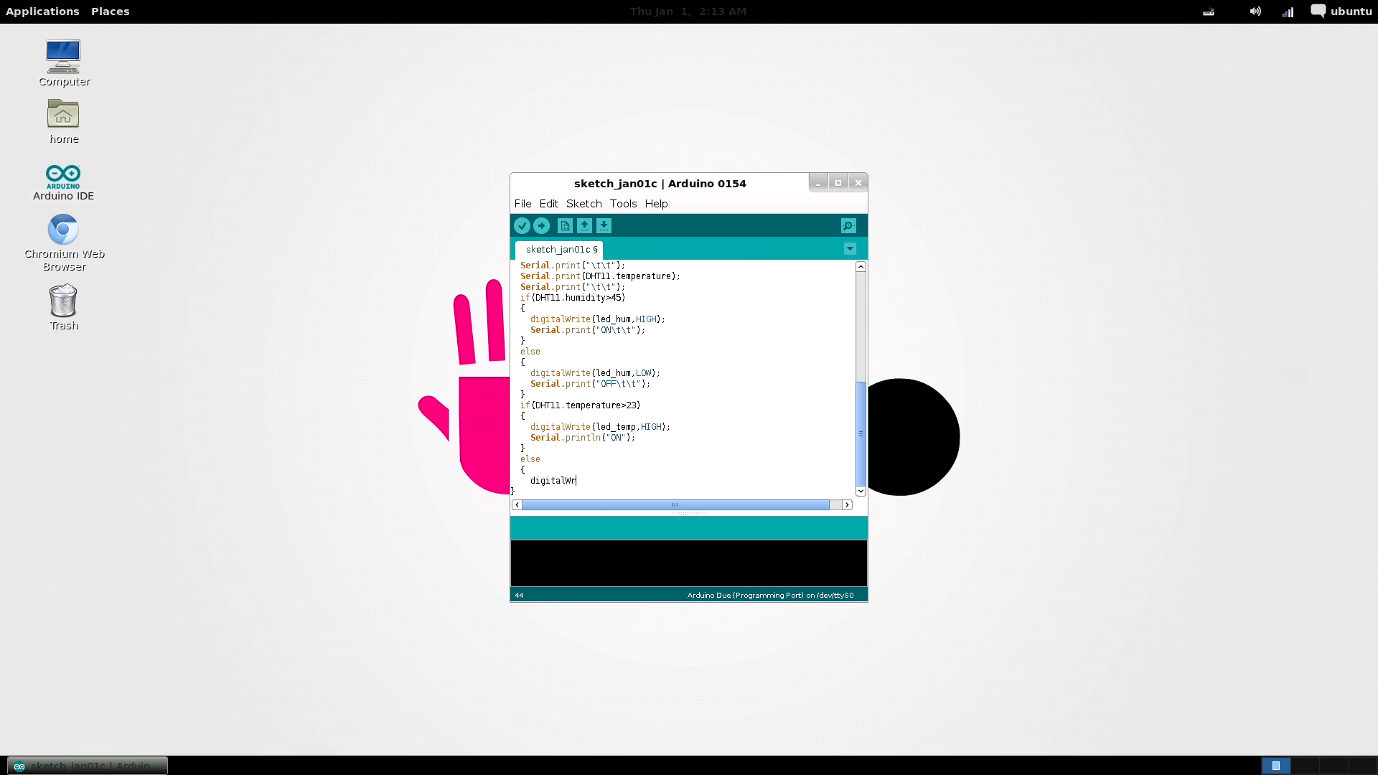
type("ite(led_temp,LOW")
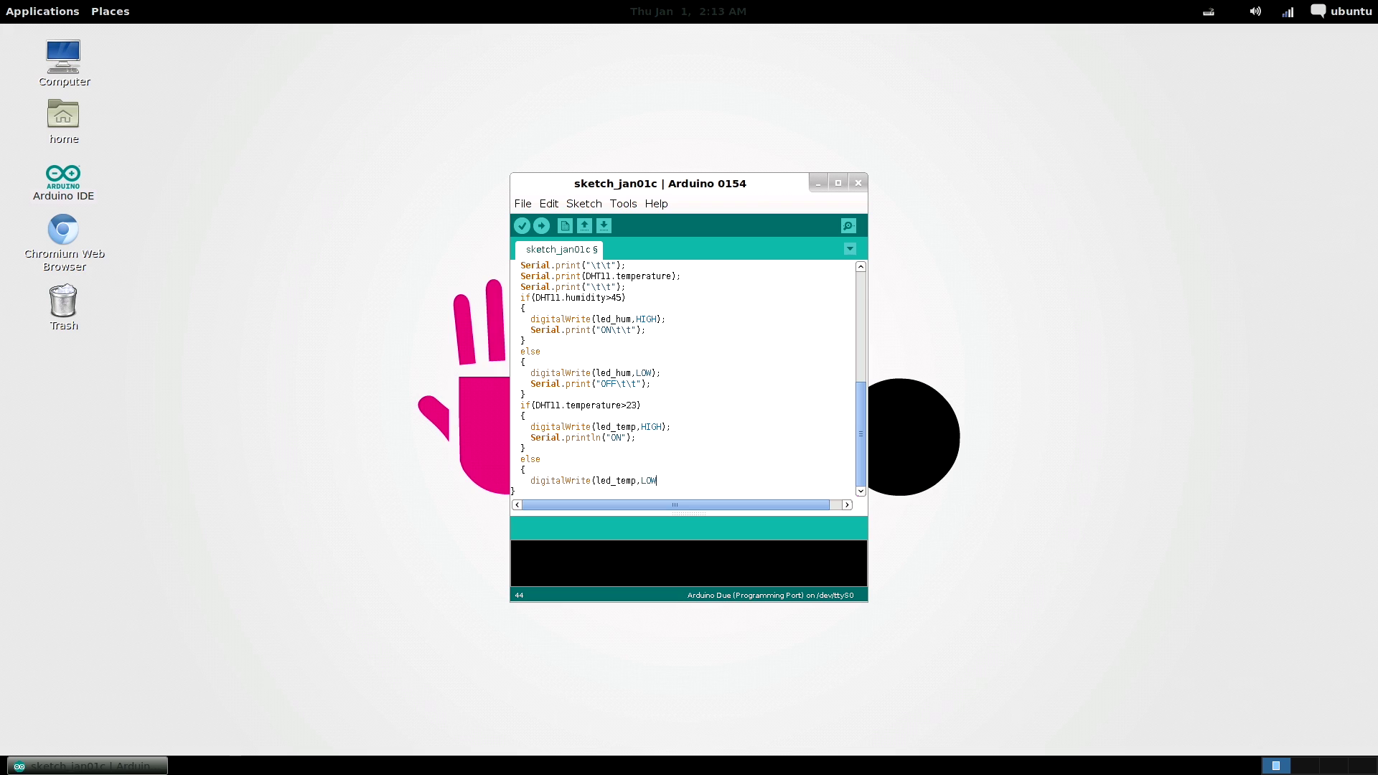
type(");")
type("Serial.println(\"OFF\");")
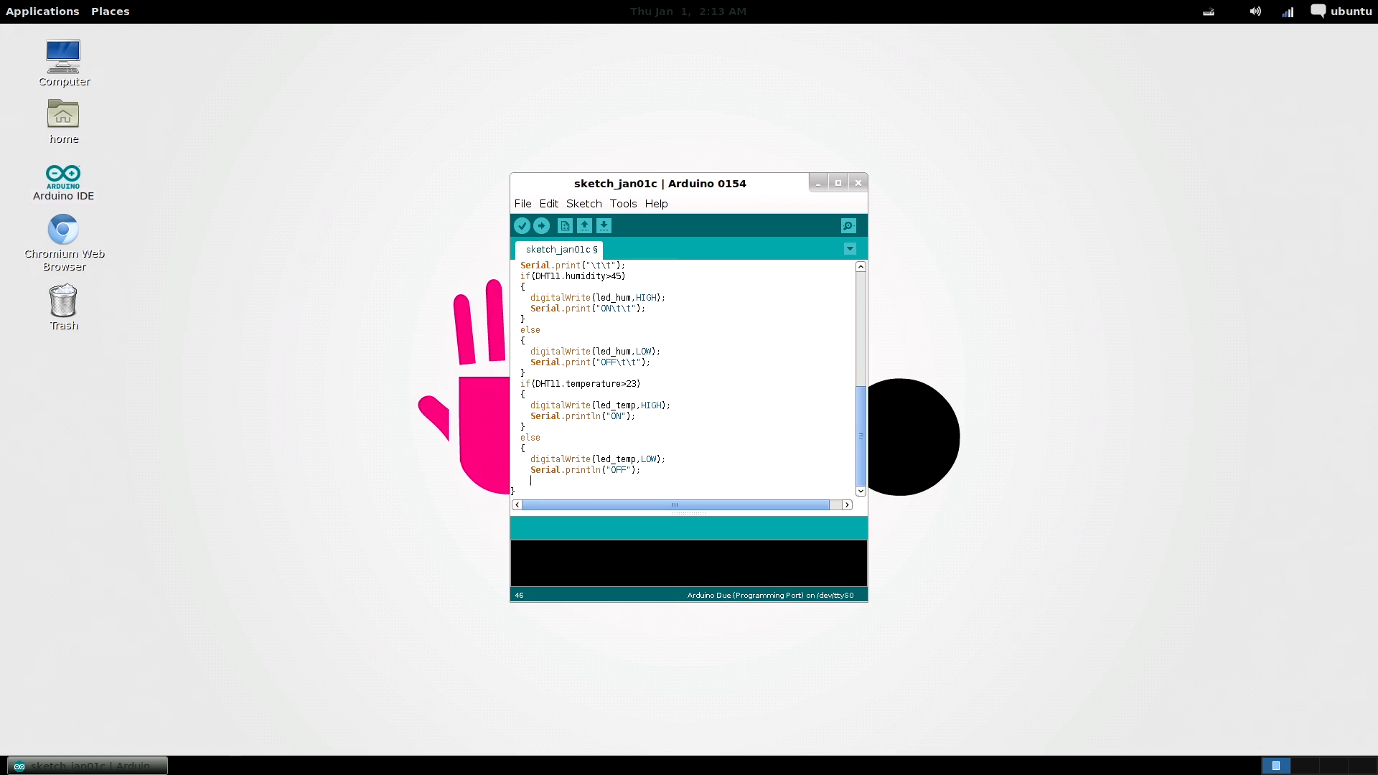
type("delay(2000);")
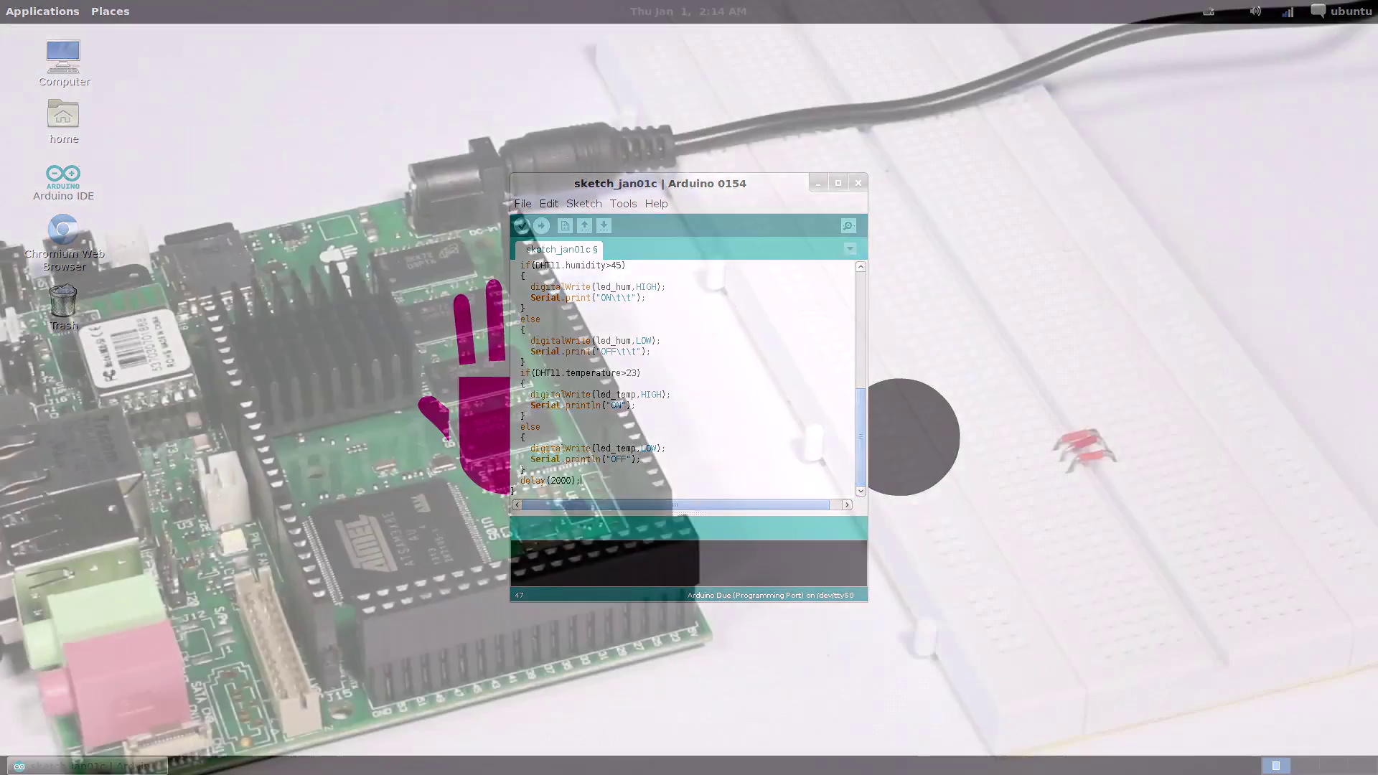
left_click(74, 106)
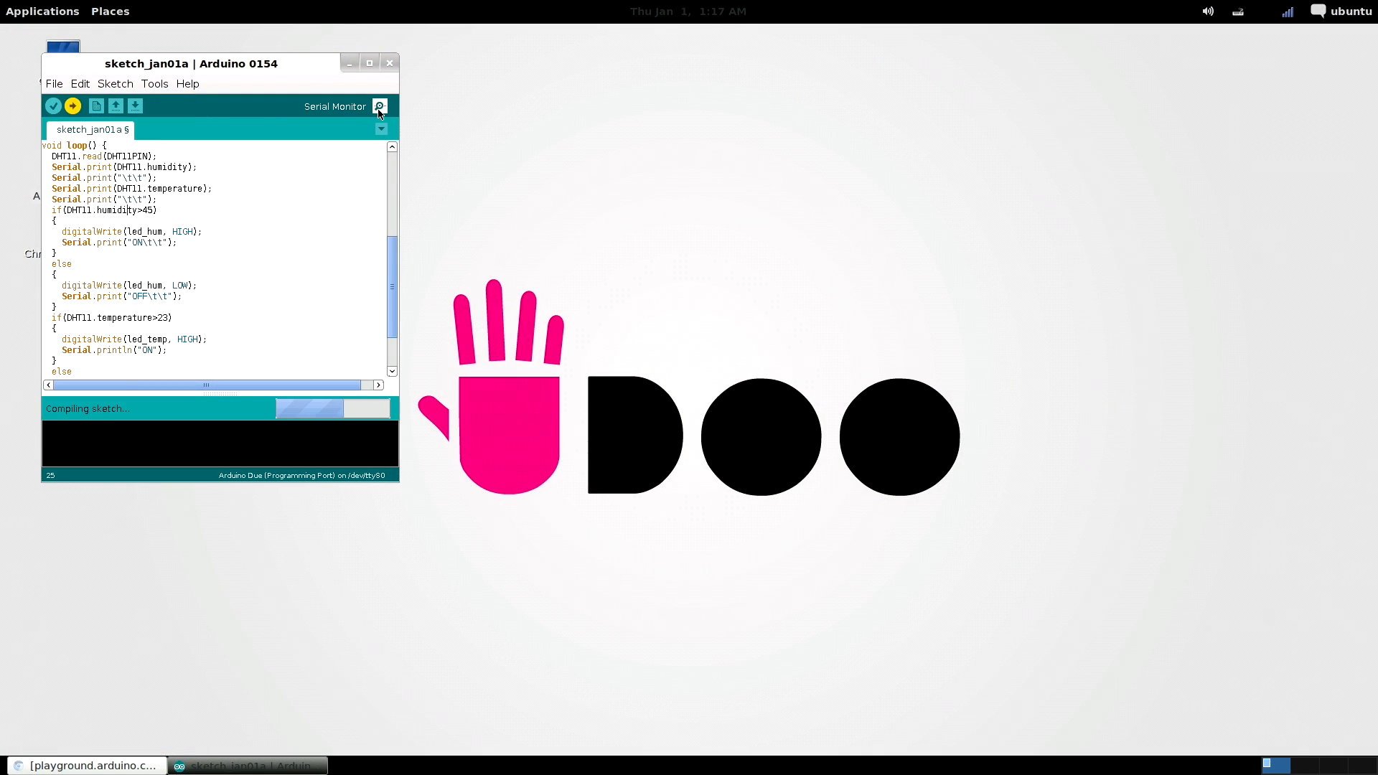
Upload the sketch to the board and show the Serial Monitor readout
left_click(72, 106)
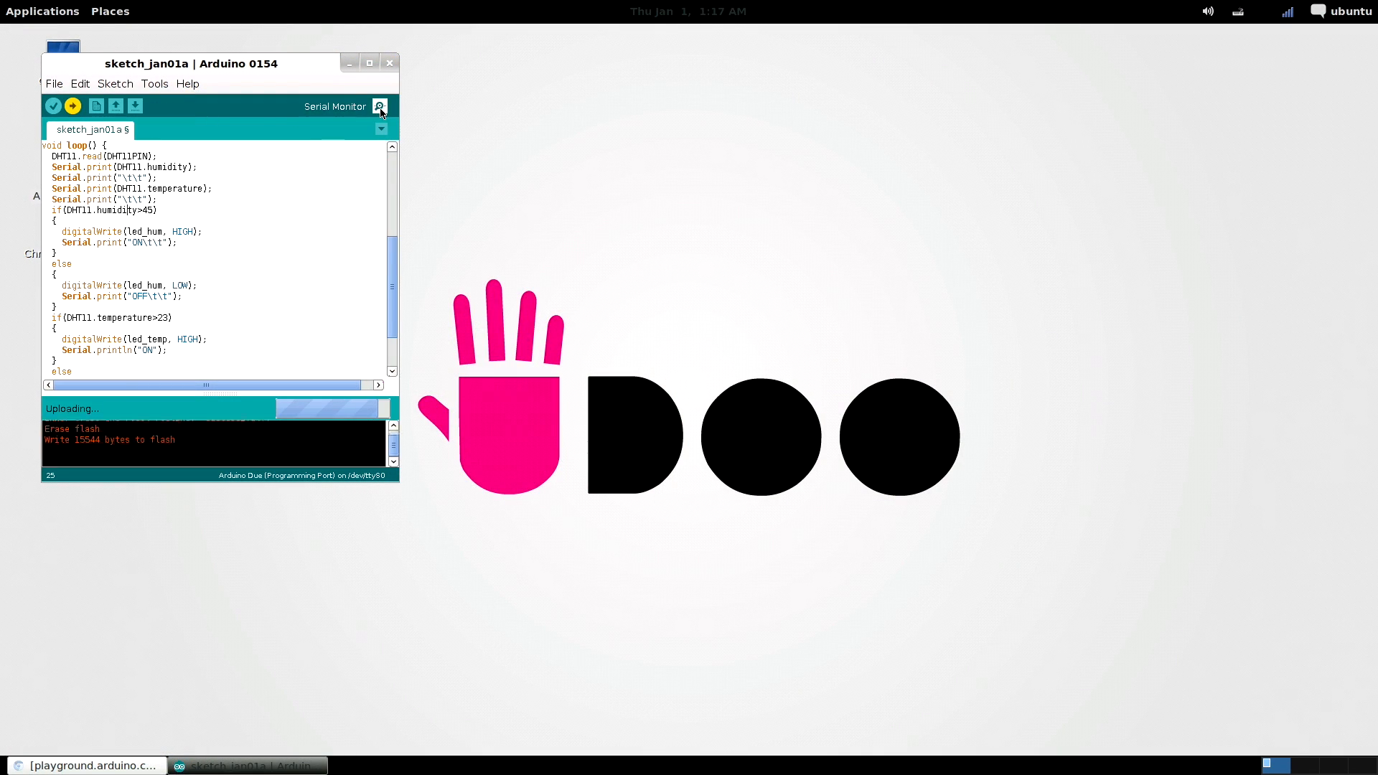
left_click(382, 106)
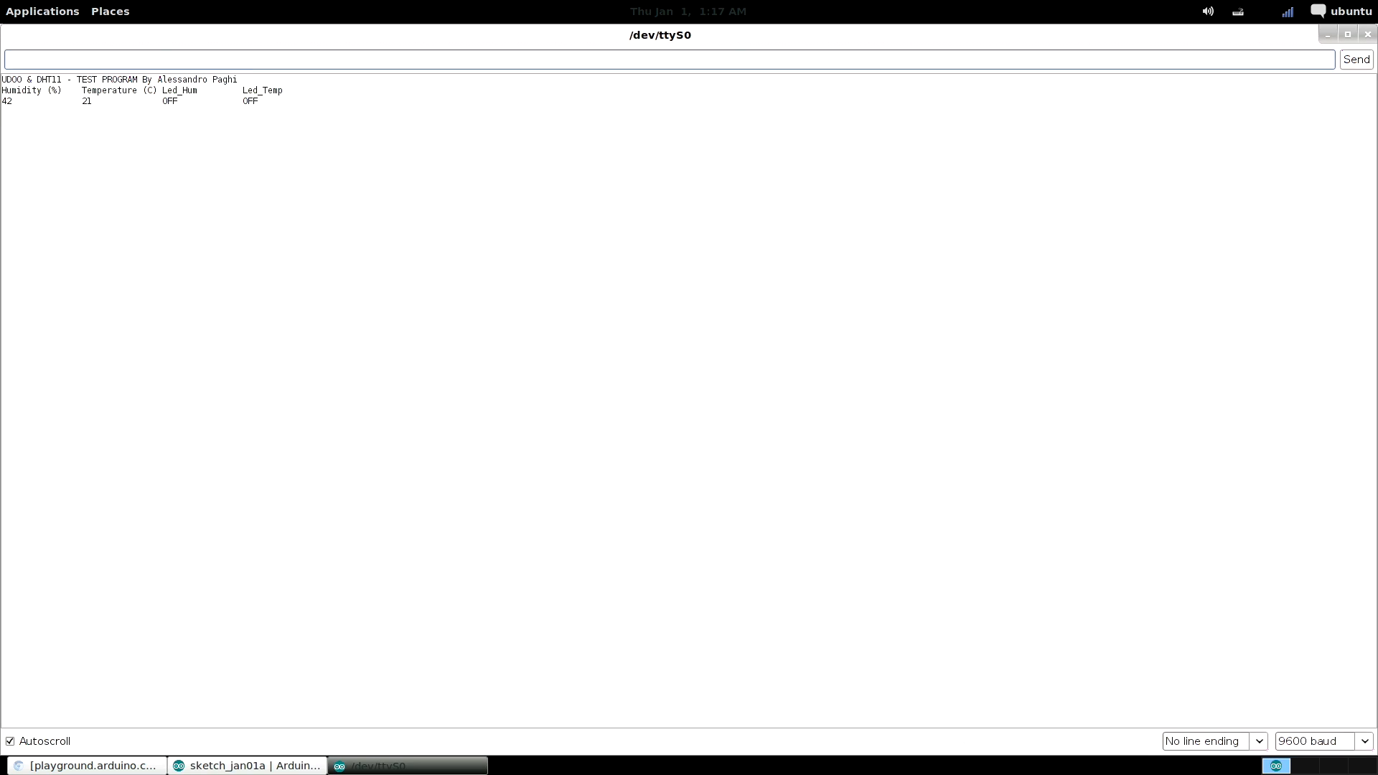